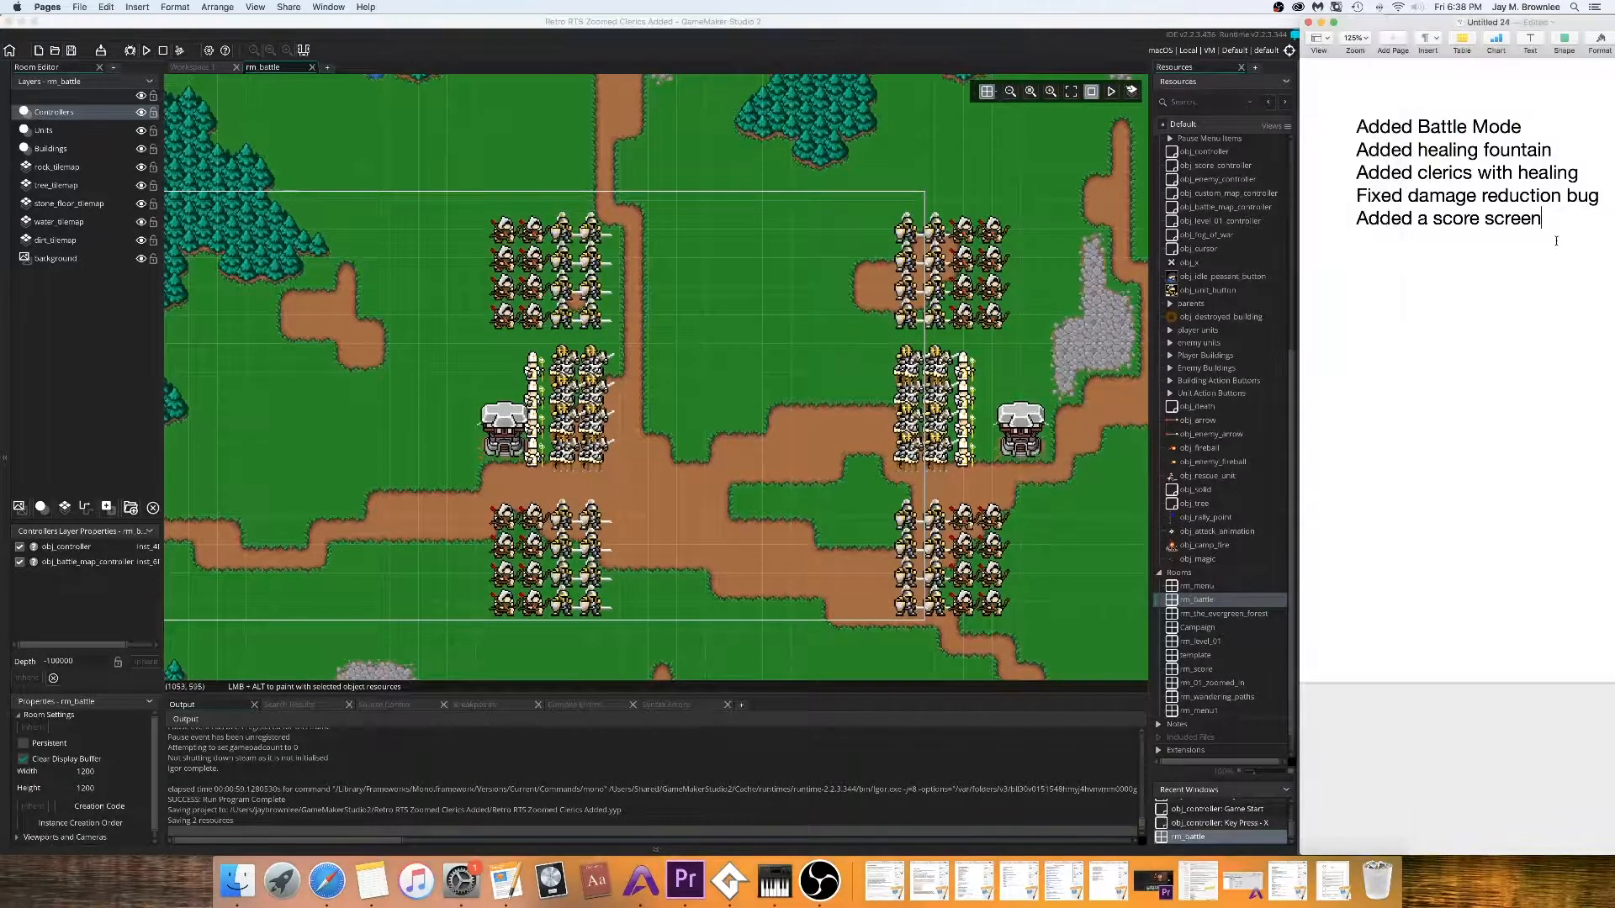
Step: Launch the Battle Mode map, let the armies clash, then pause the match from MENU
left_click_drag(1359, 126, 1543, 218)
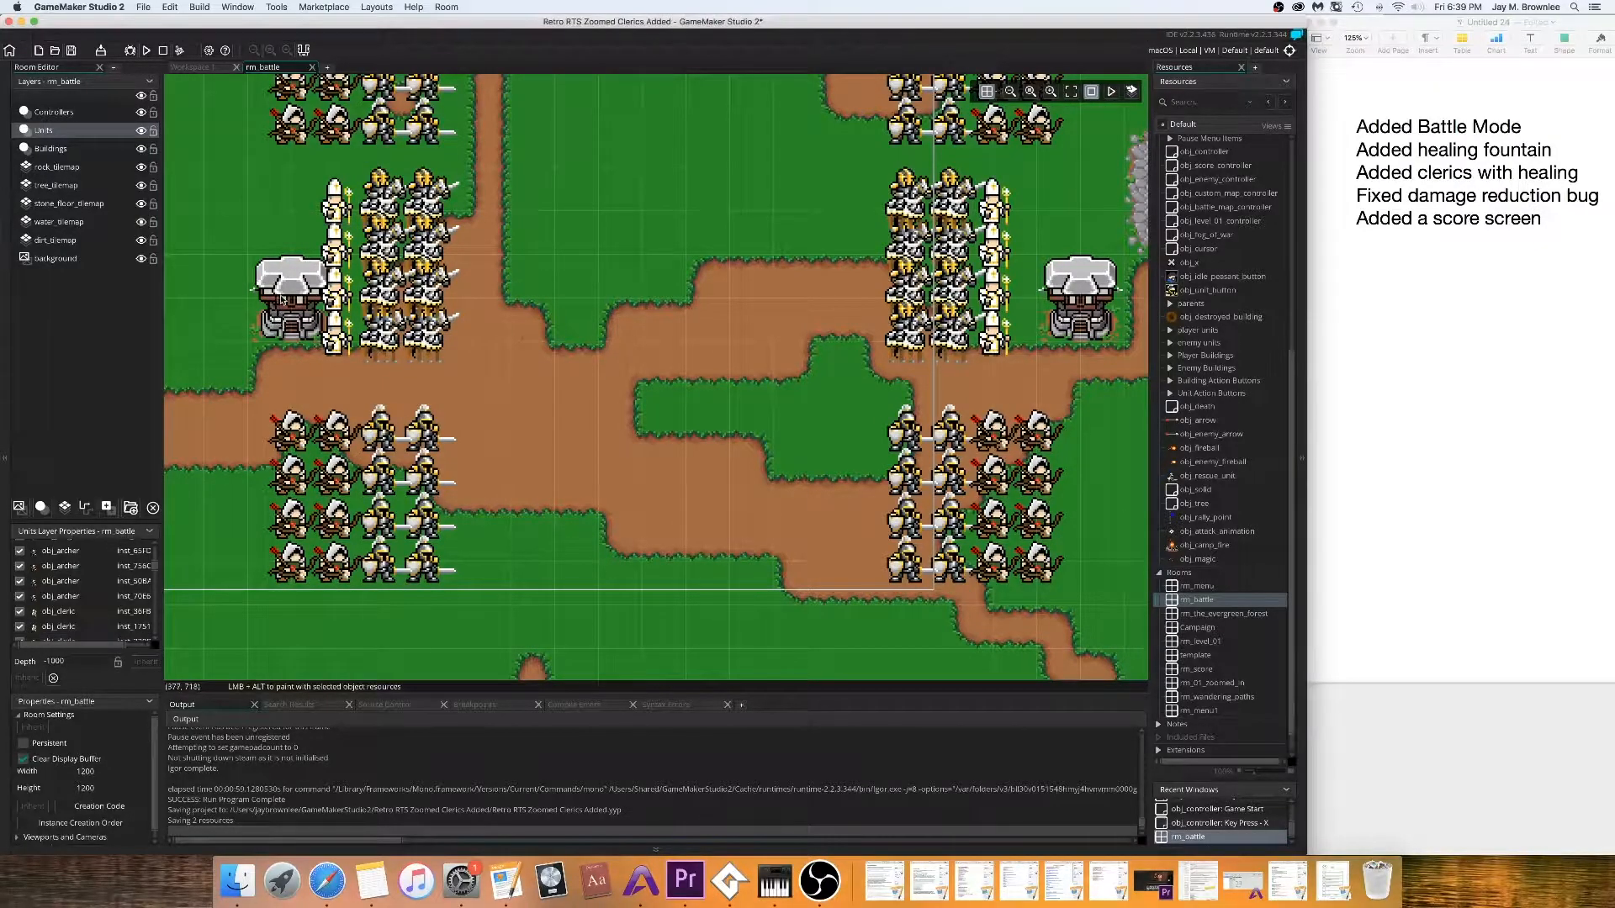
mouse_move(996, 141)
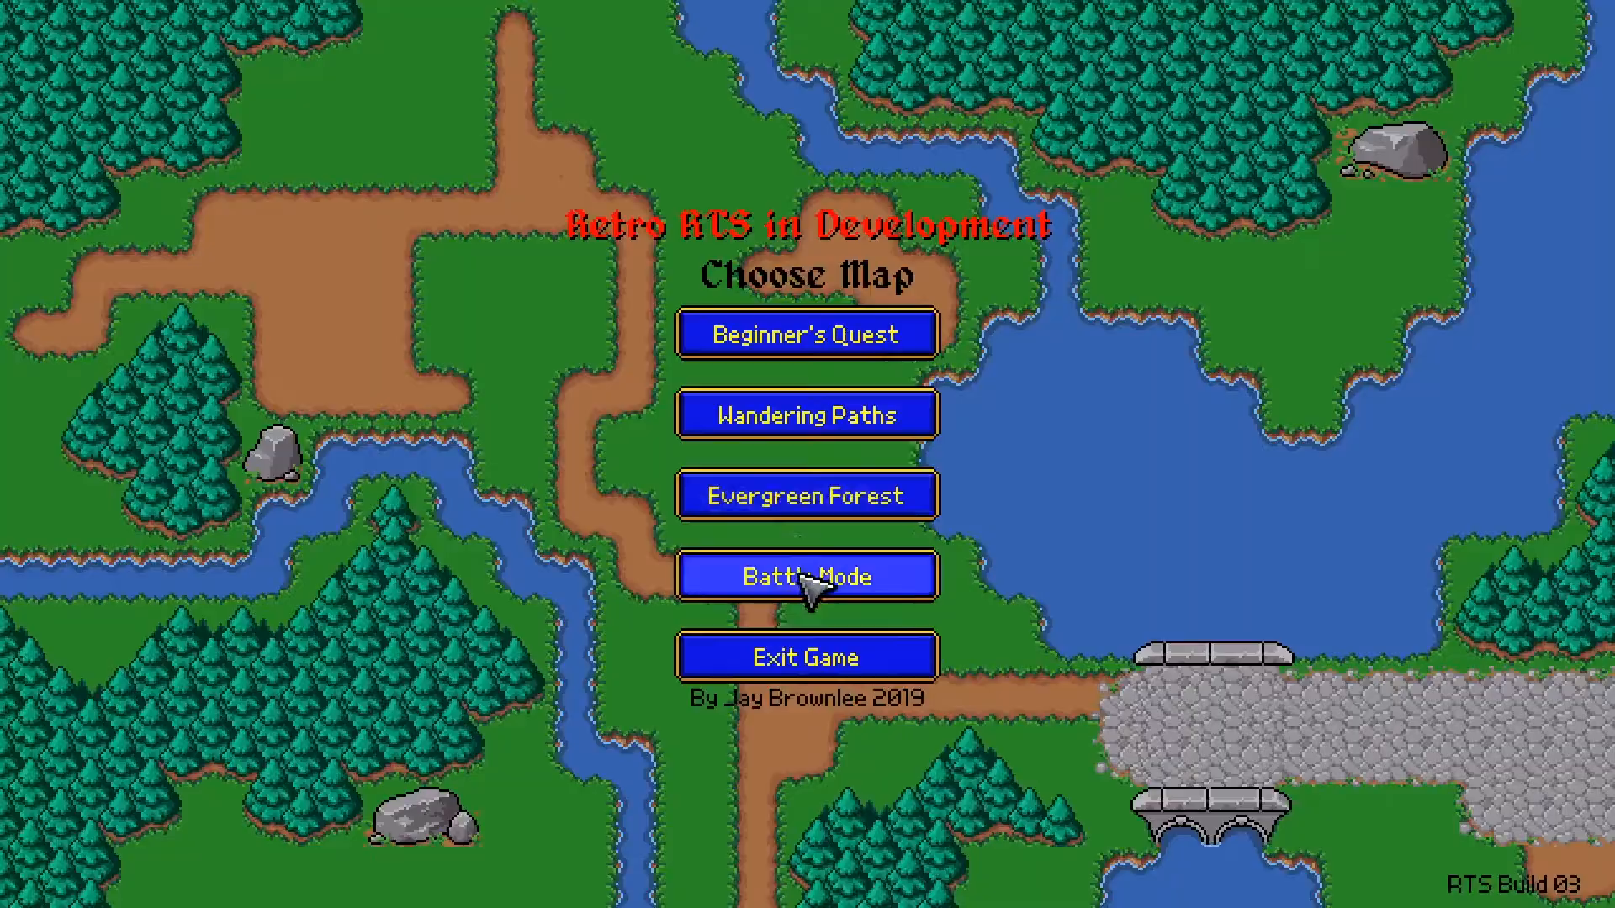
left_click(806, 576)
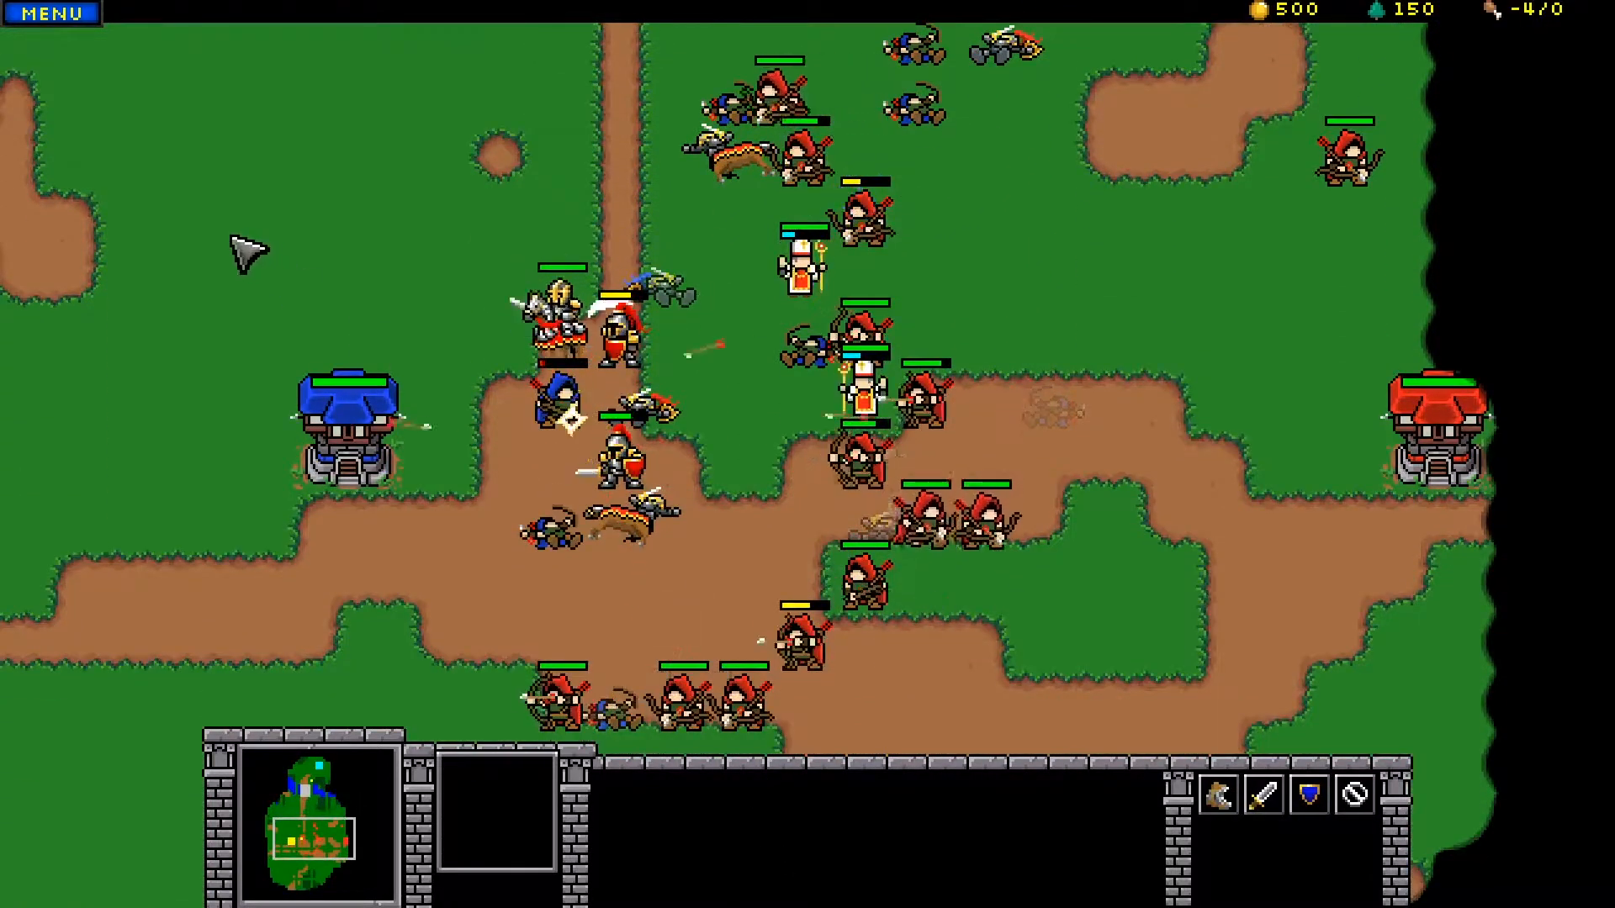
left_click(52, 13)
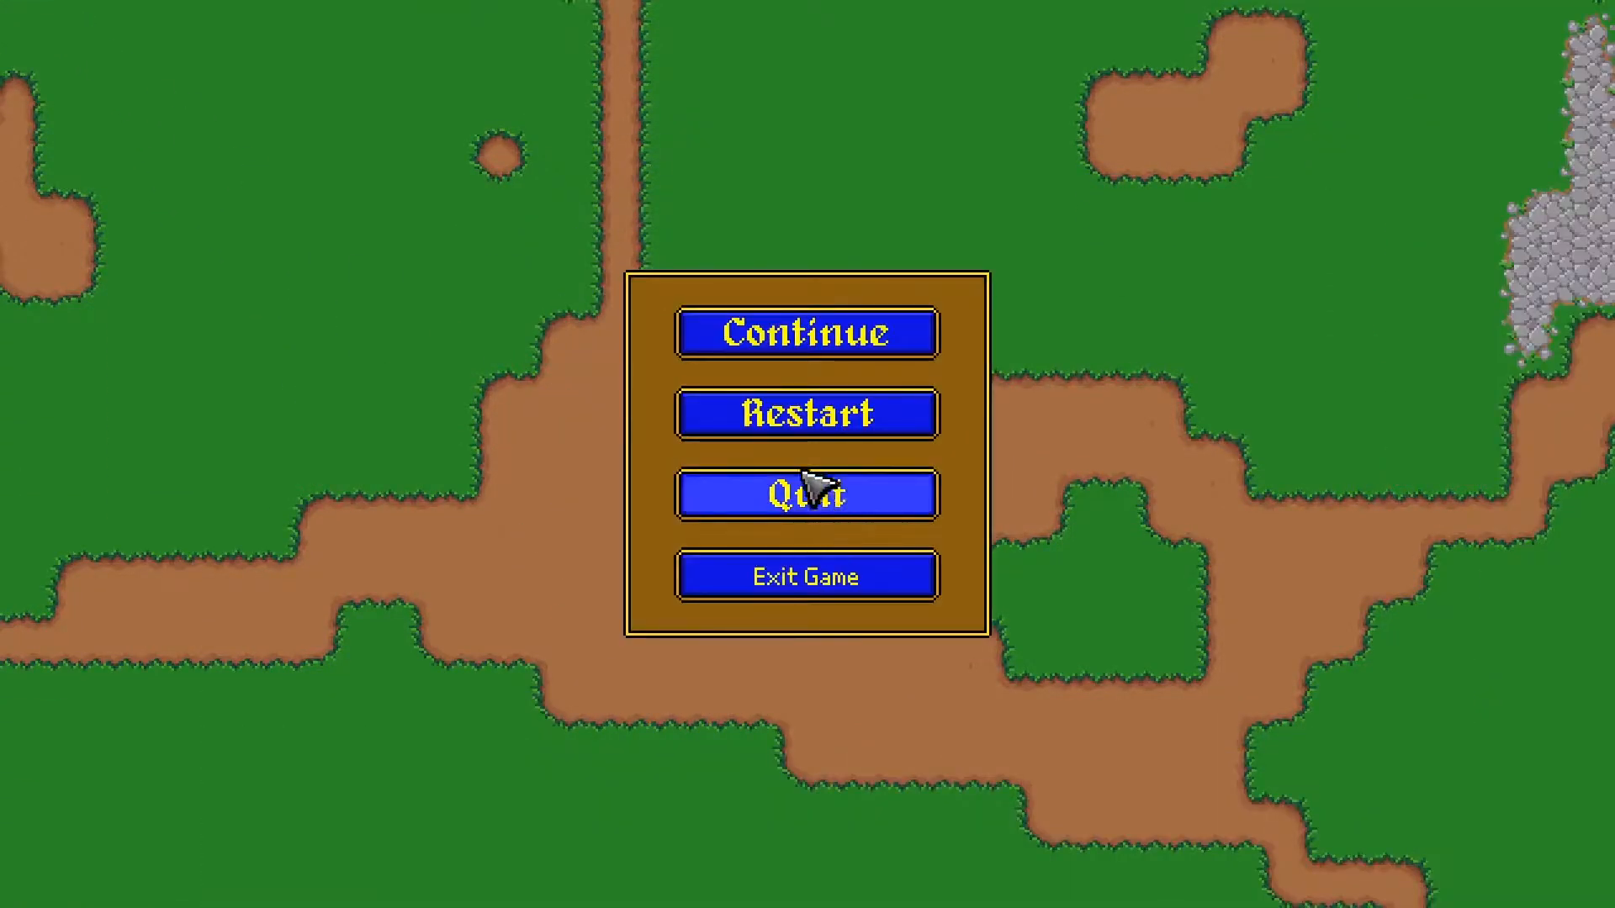
Step: Quit the paused battle and start a fresh Battle Mode match
left_click(805, 333)
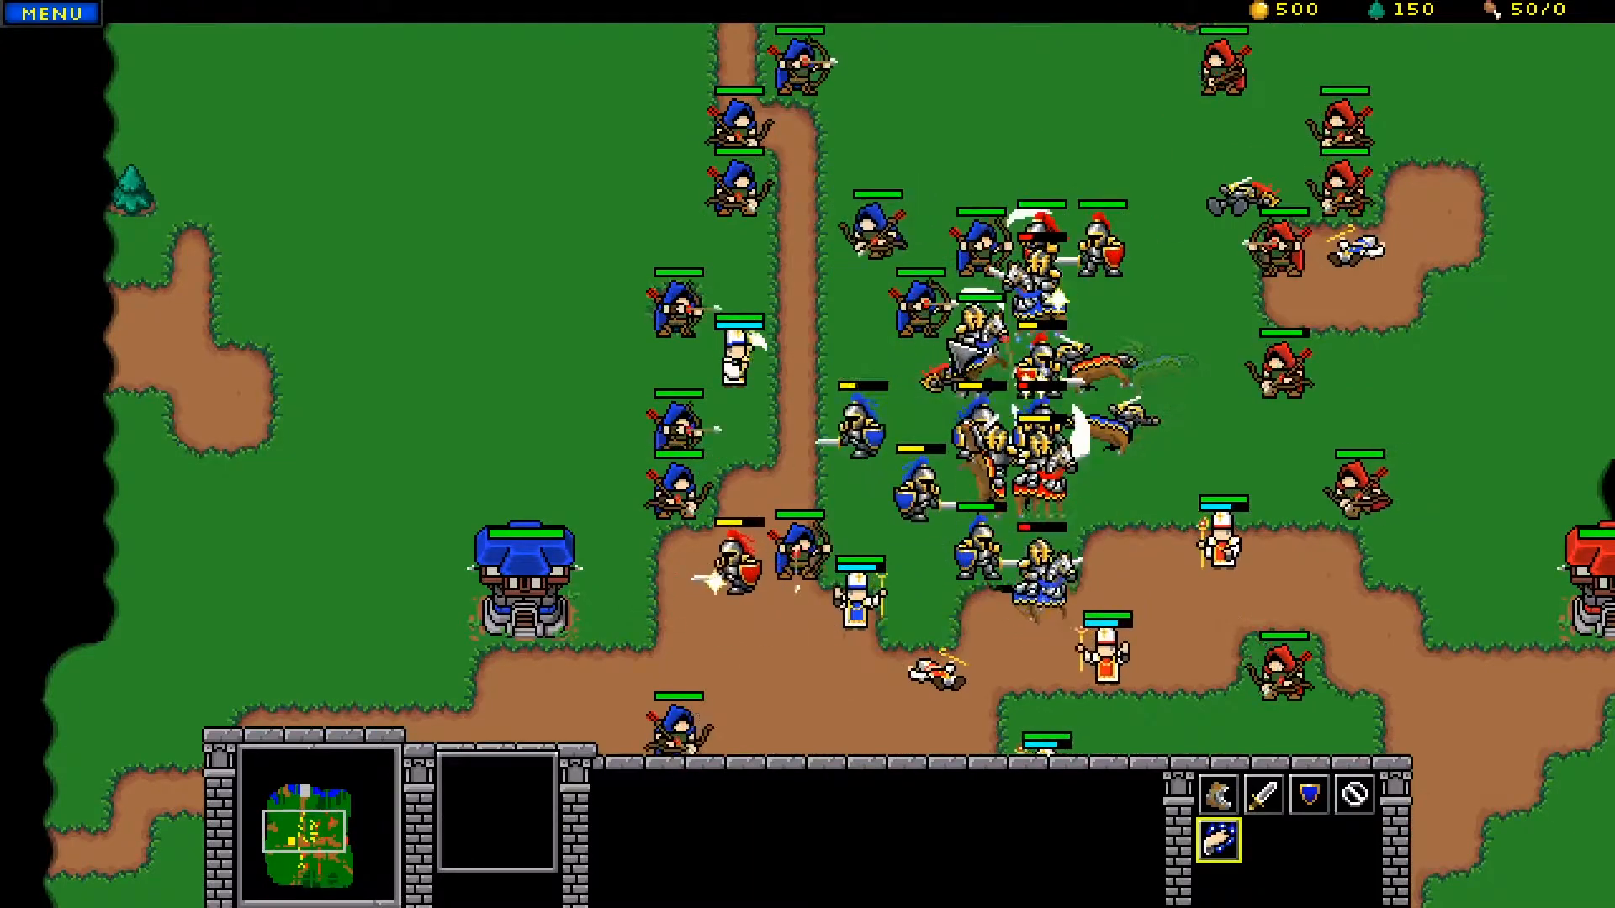
left_click(737, 355)
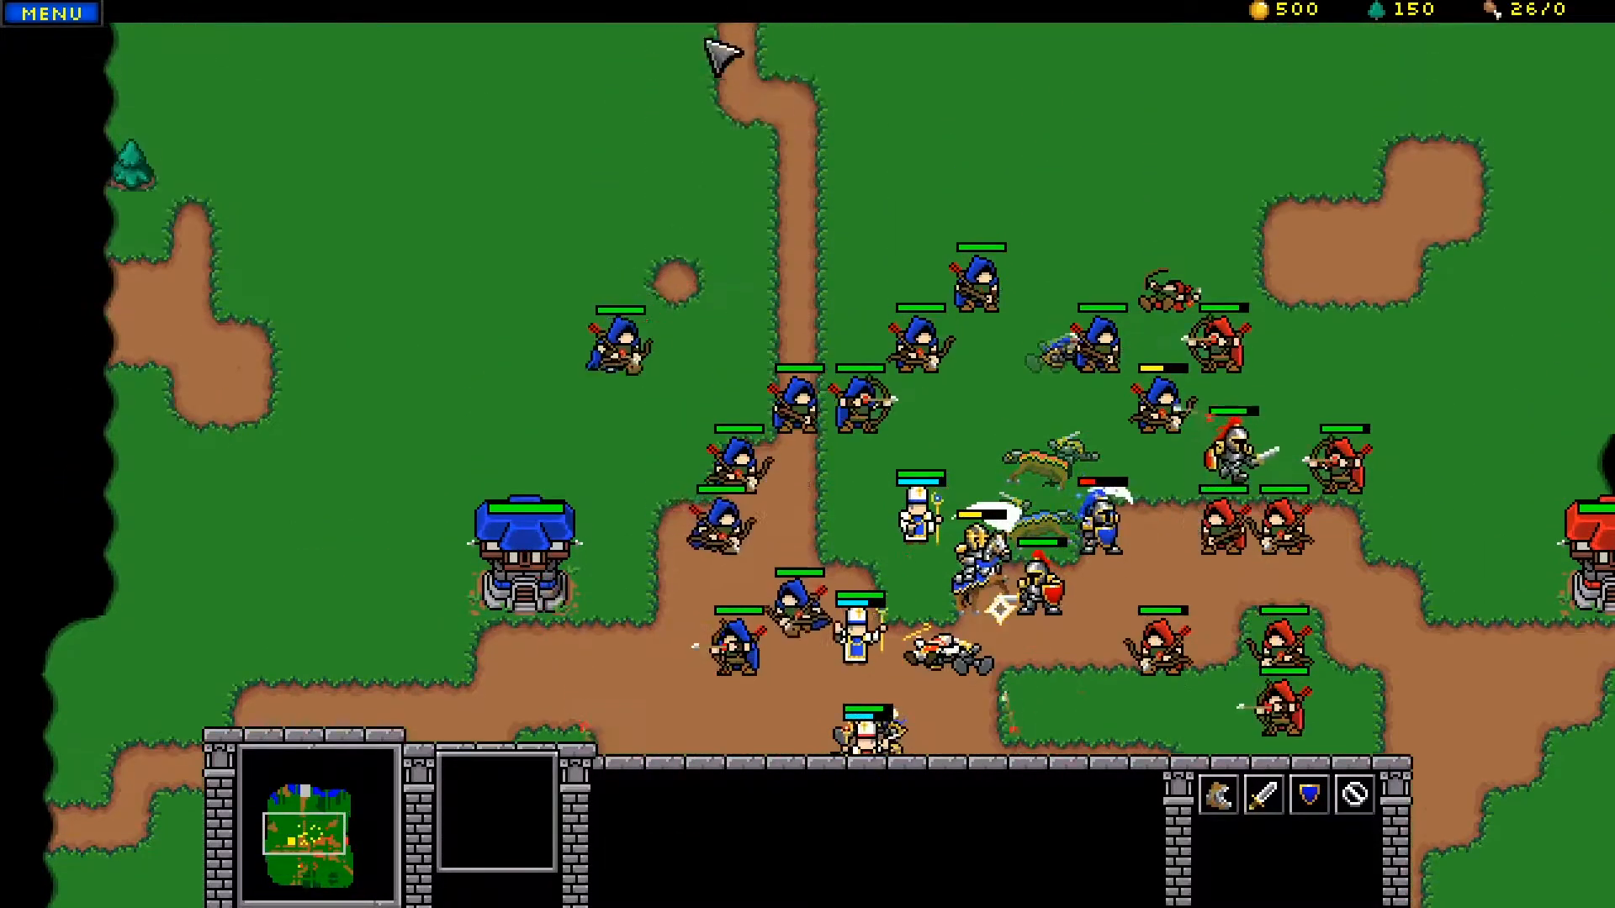
Step: Command blue units during the fight until a new match shows its Mission Objective
left_click(1241, 442)
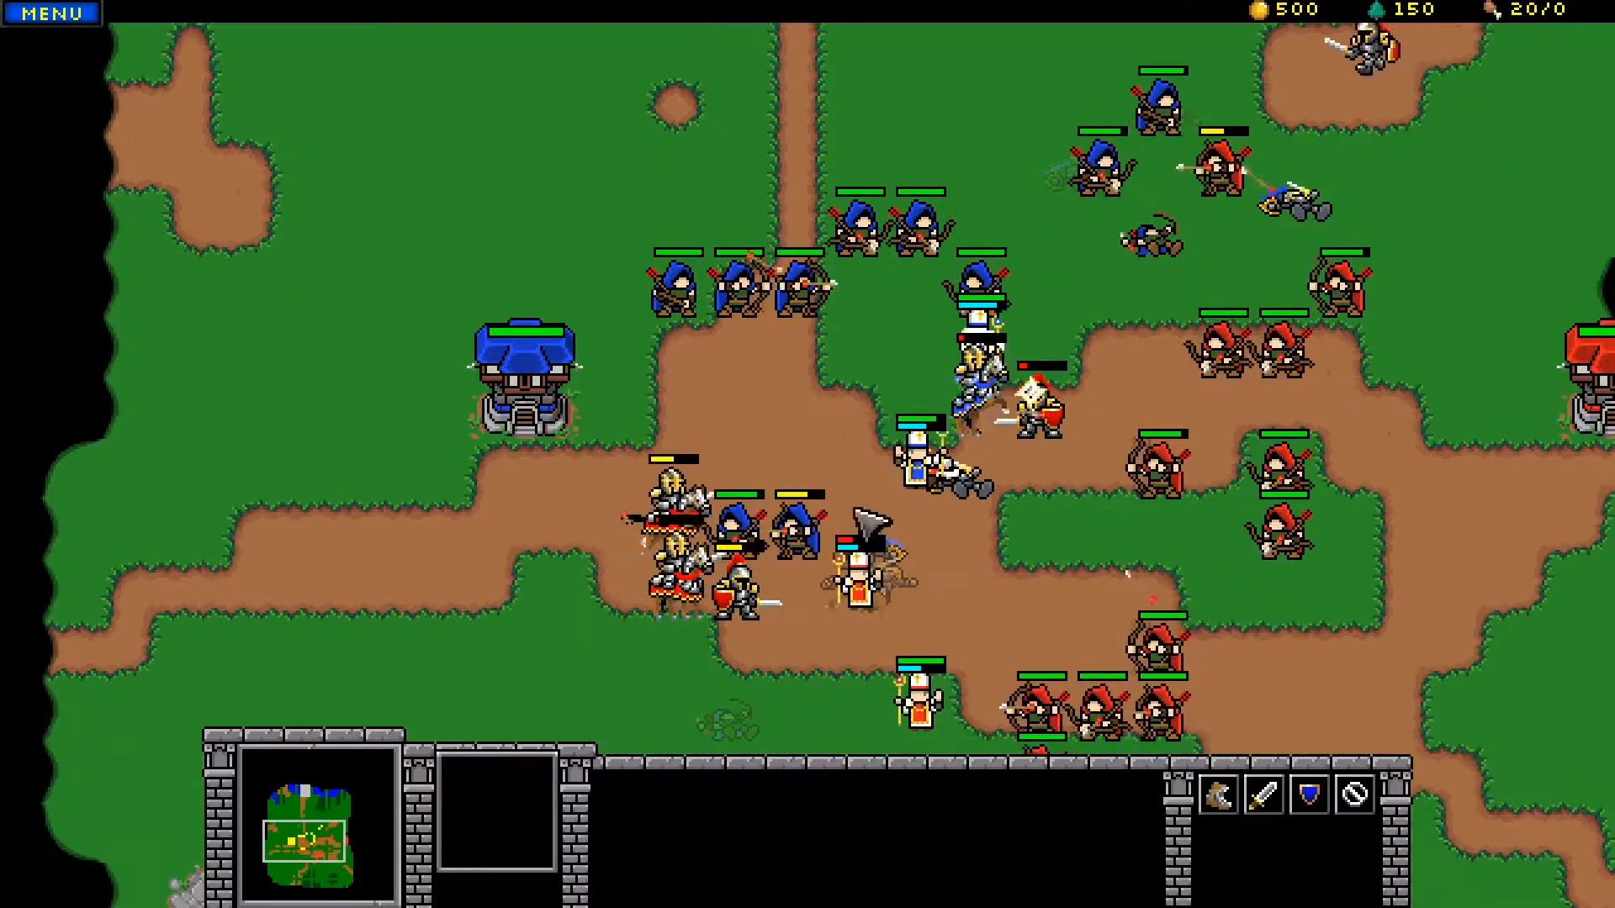
left_click(1067, 103)
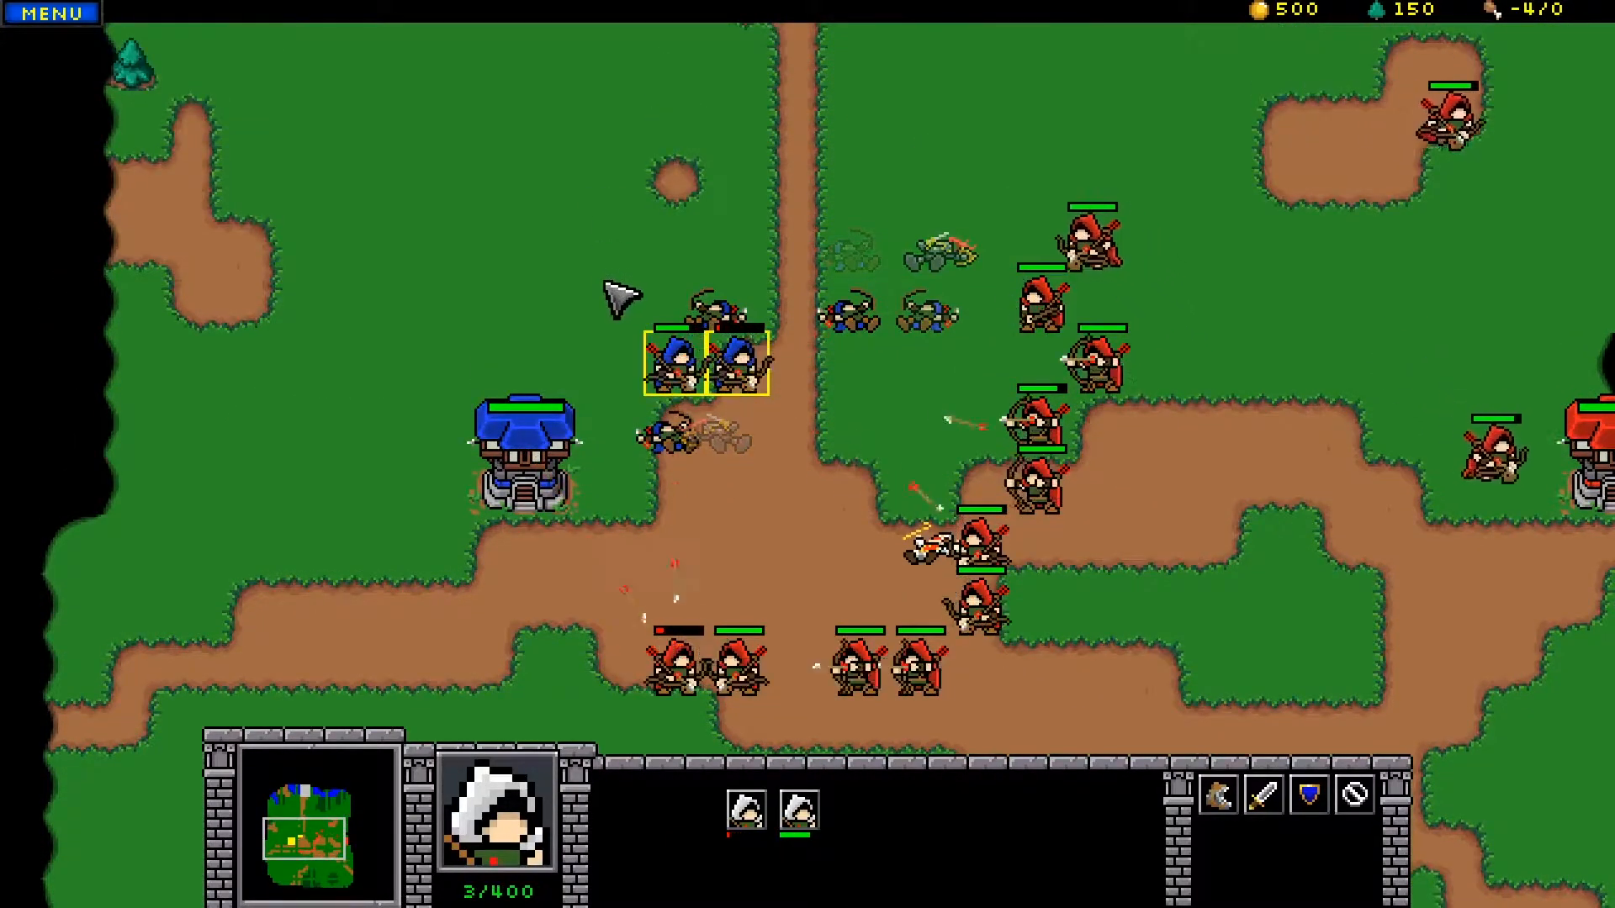
left_click(674, 365)
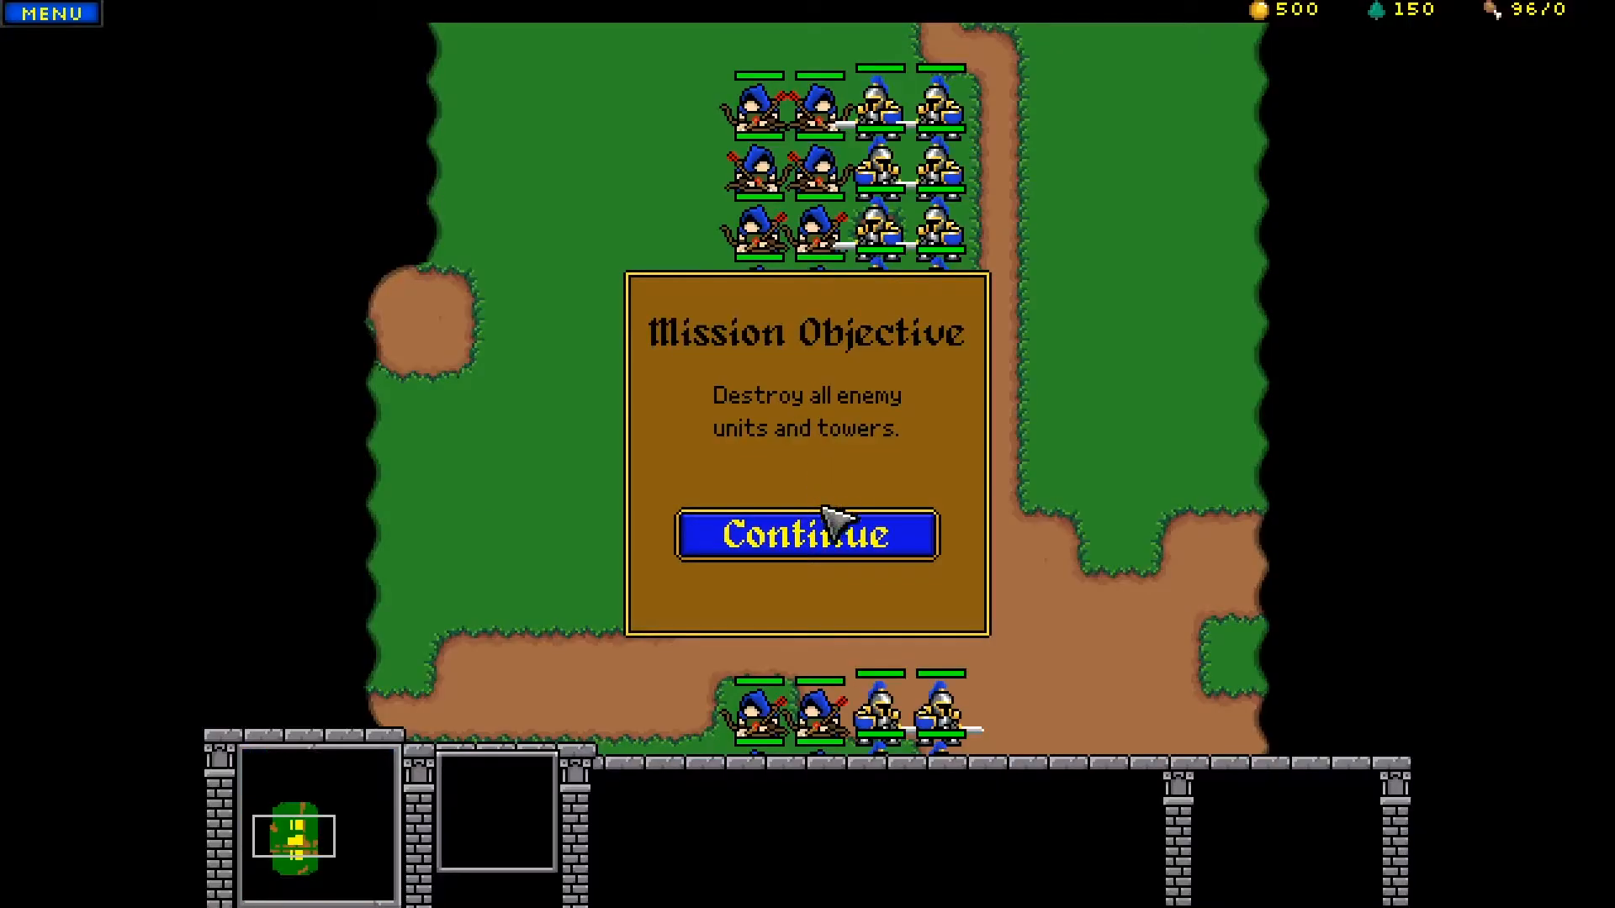
Step: Continue past the Mission Objective and play the battle until the blue army is defeated
left_click(806, 533)
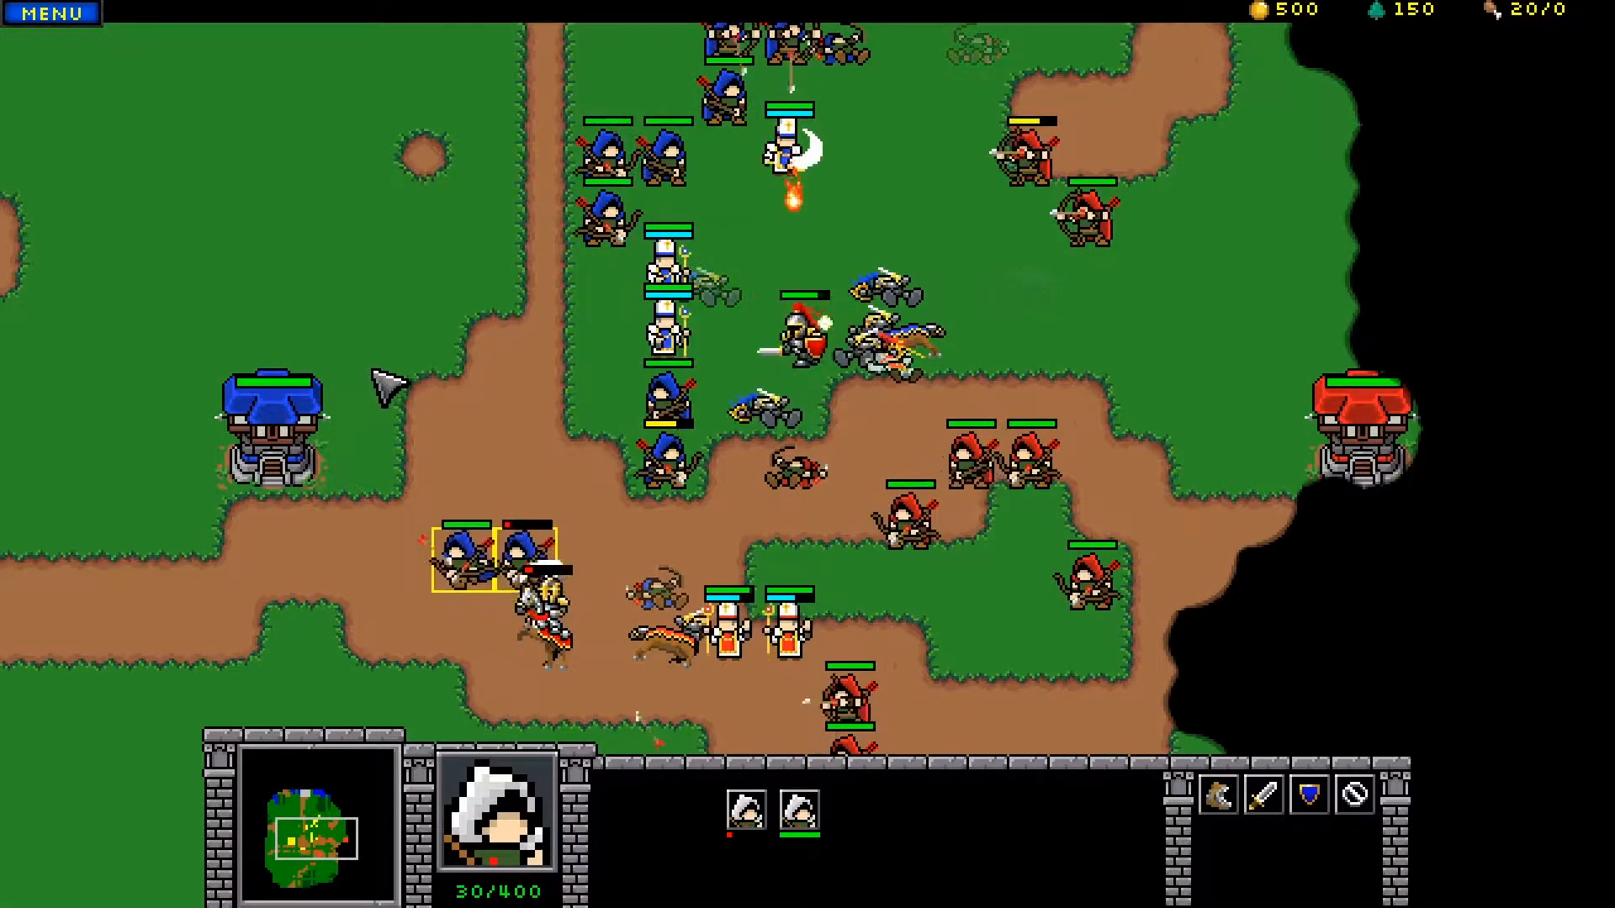
left_click(420, 397)
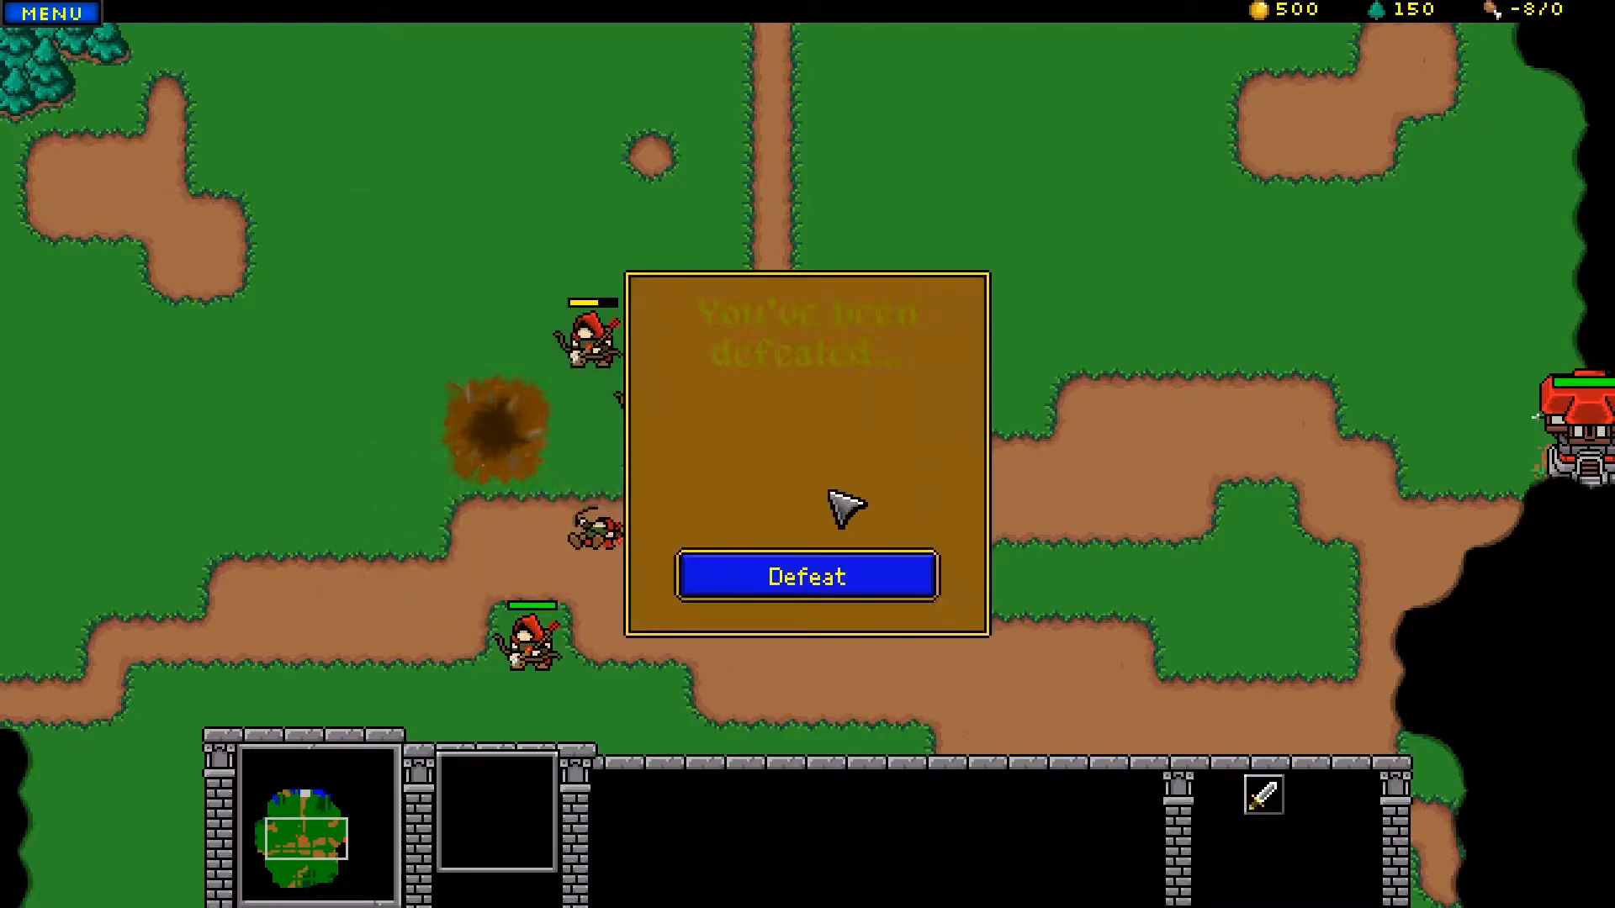
Step: Accept the defeat, review the Battle Report for Player 1 and Enemy 1, then dismiss it
left_click(806, 575)
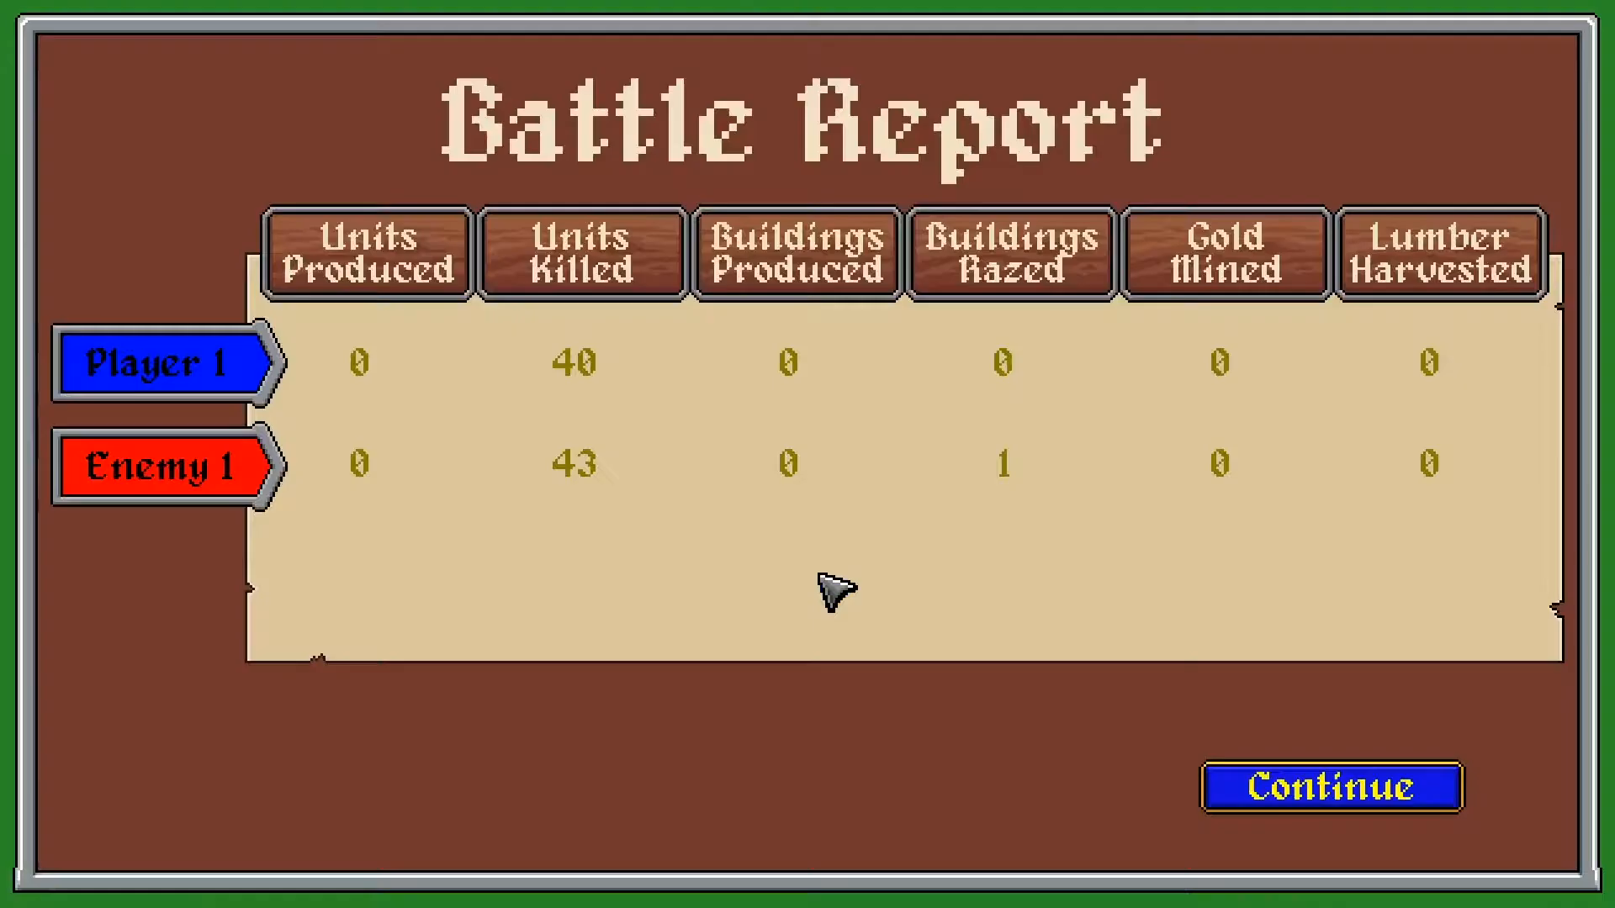
mouse_move(412, 132)
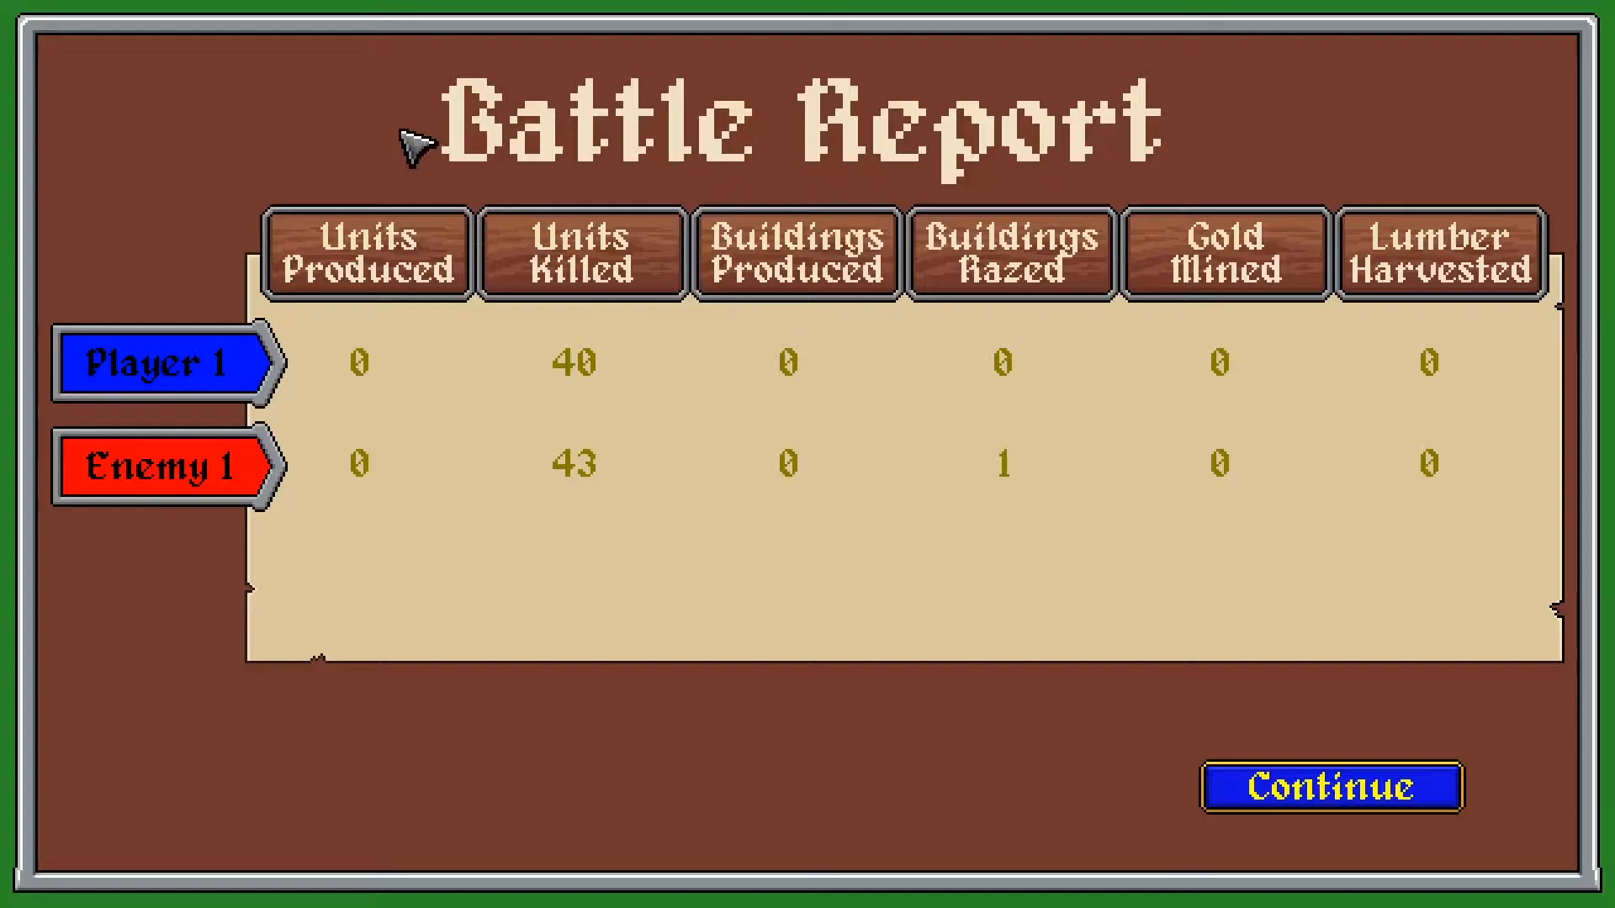
mouse_move(222, 371)
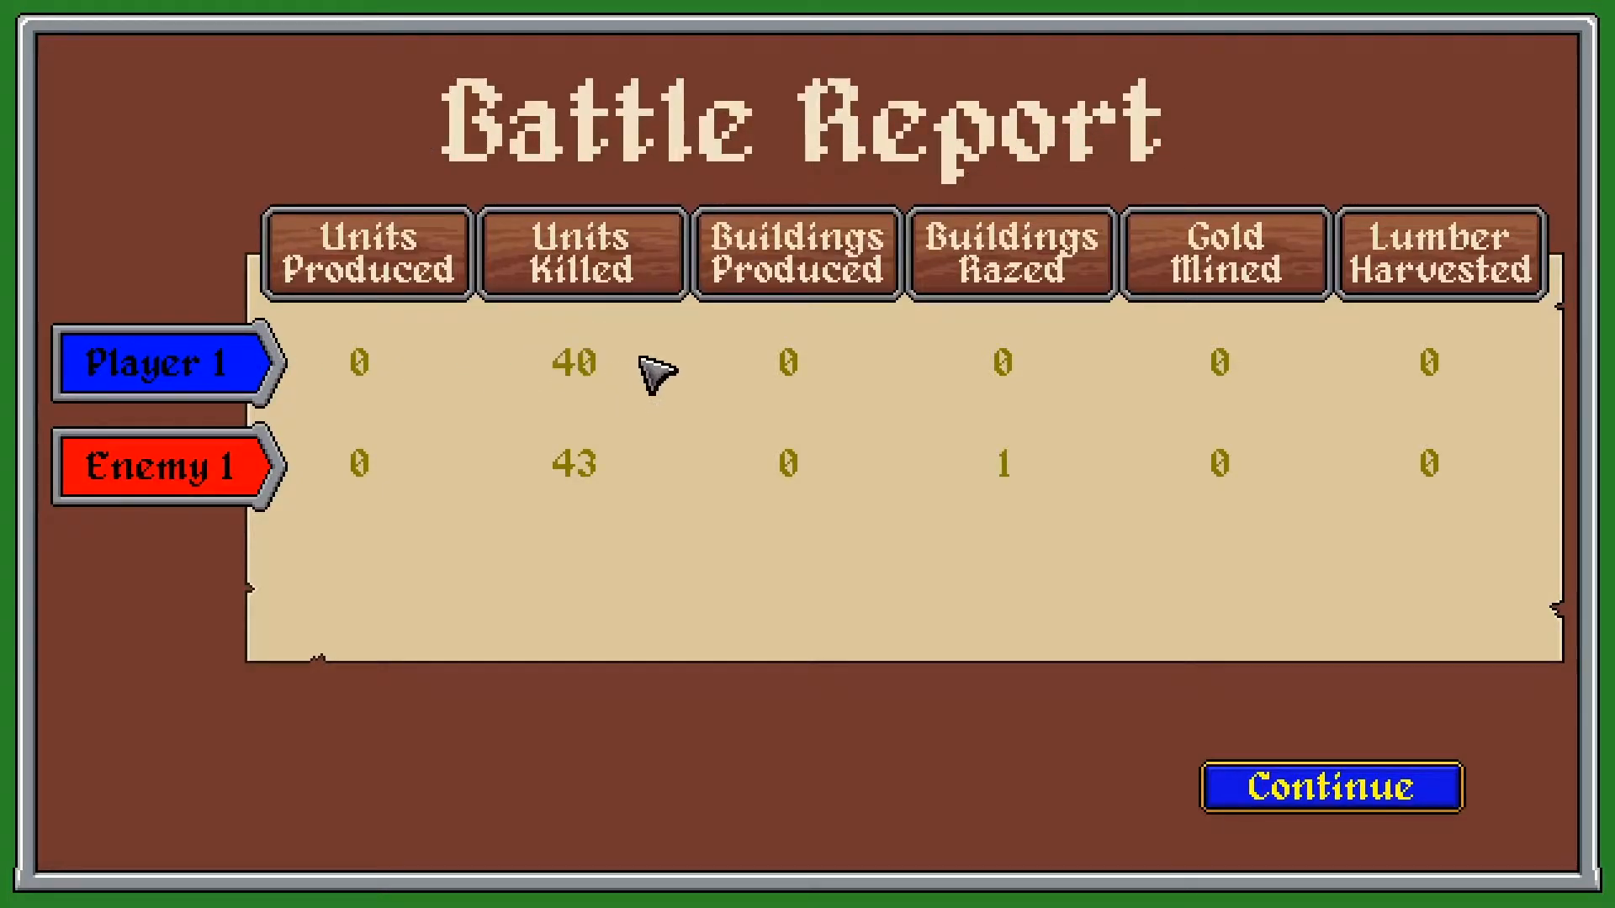
mouse_move(1009, 392)
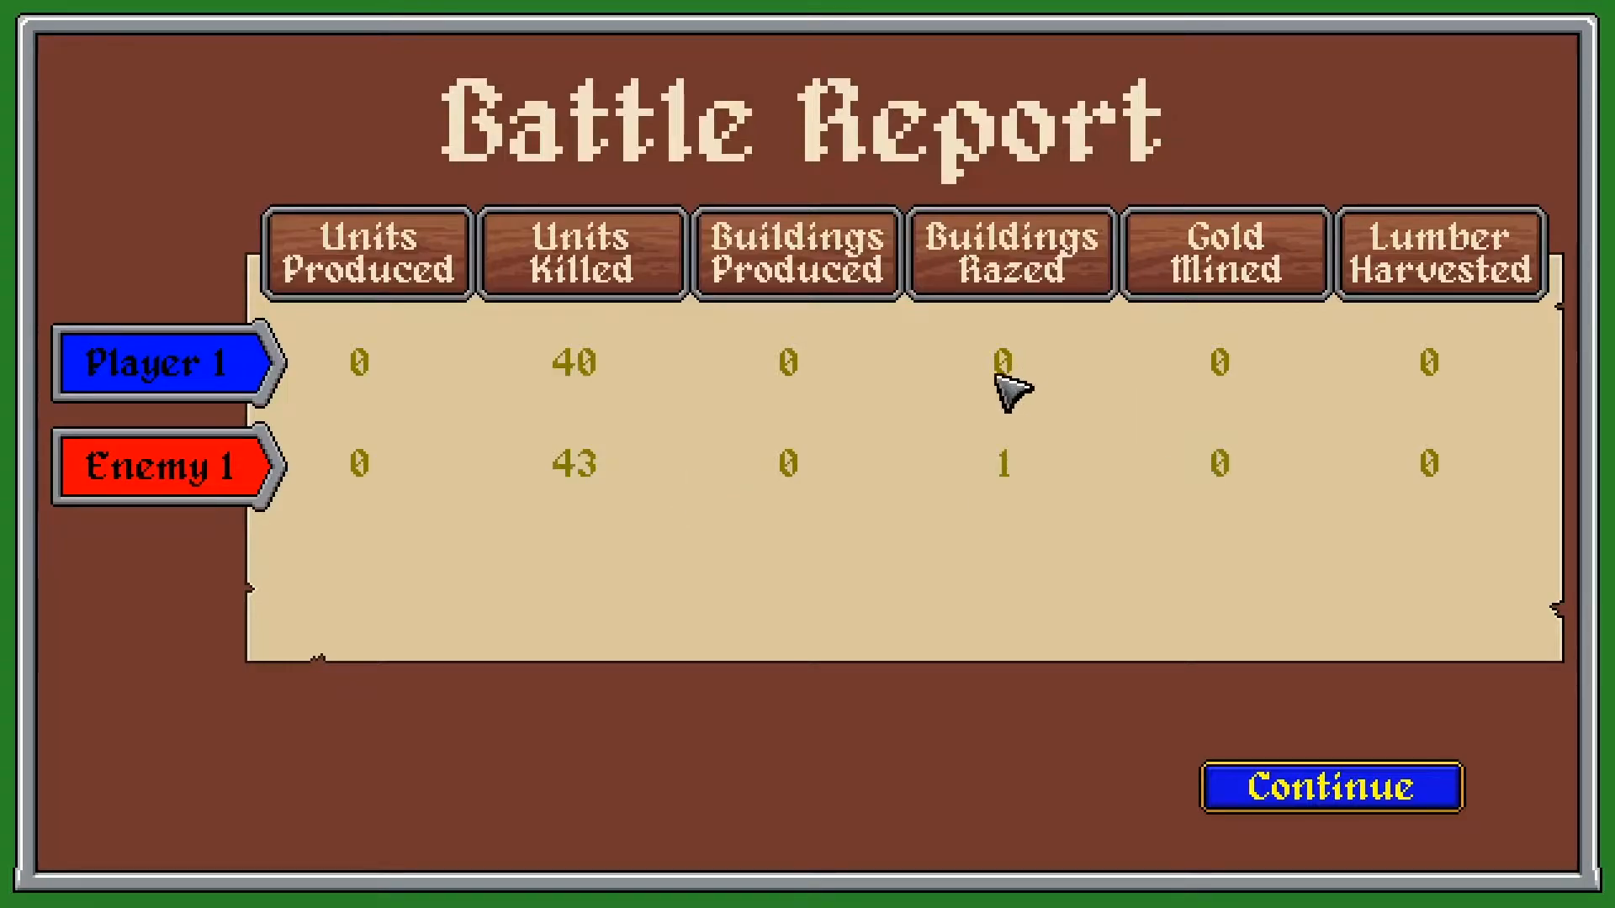
mouse_move(1272, 694)
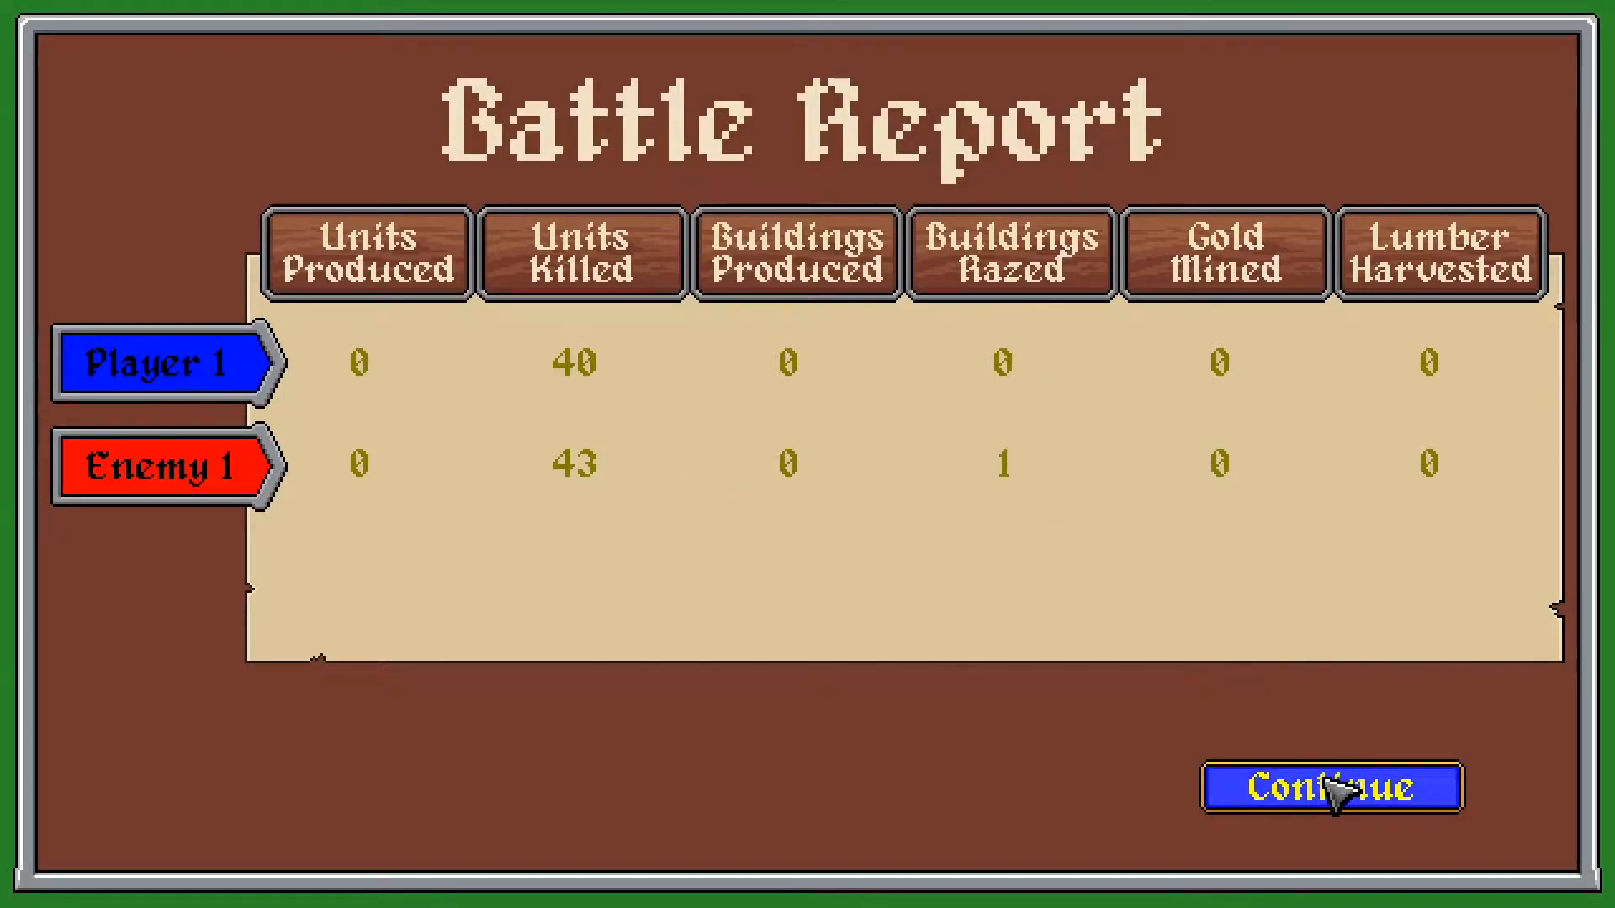
left_click(1329, 787)
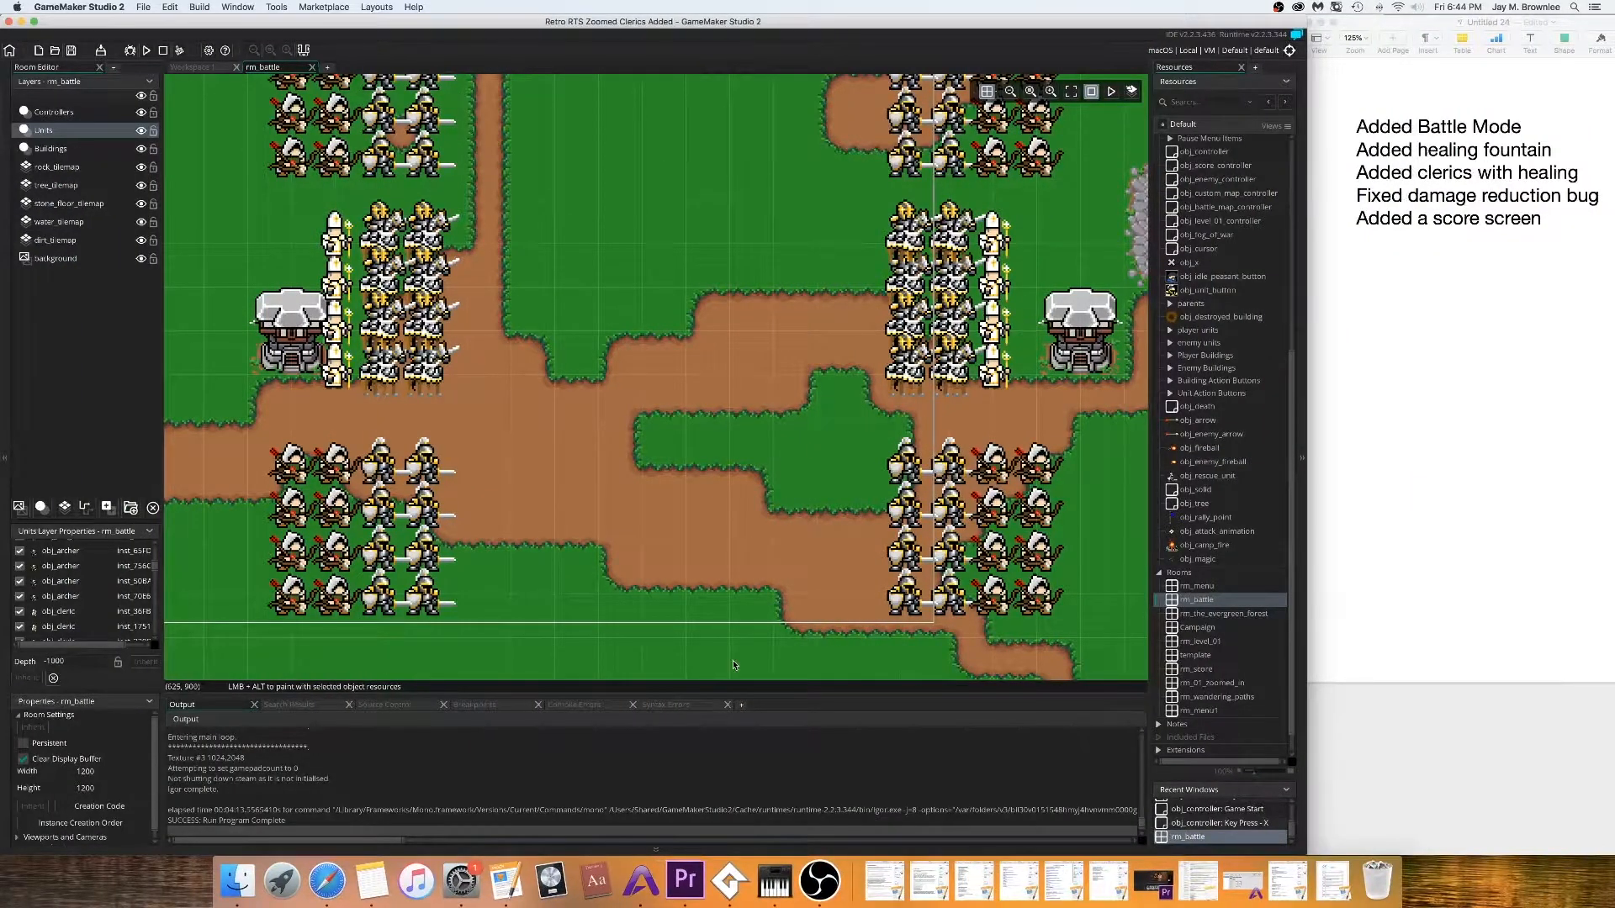
mouse_move(326, 880)
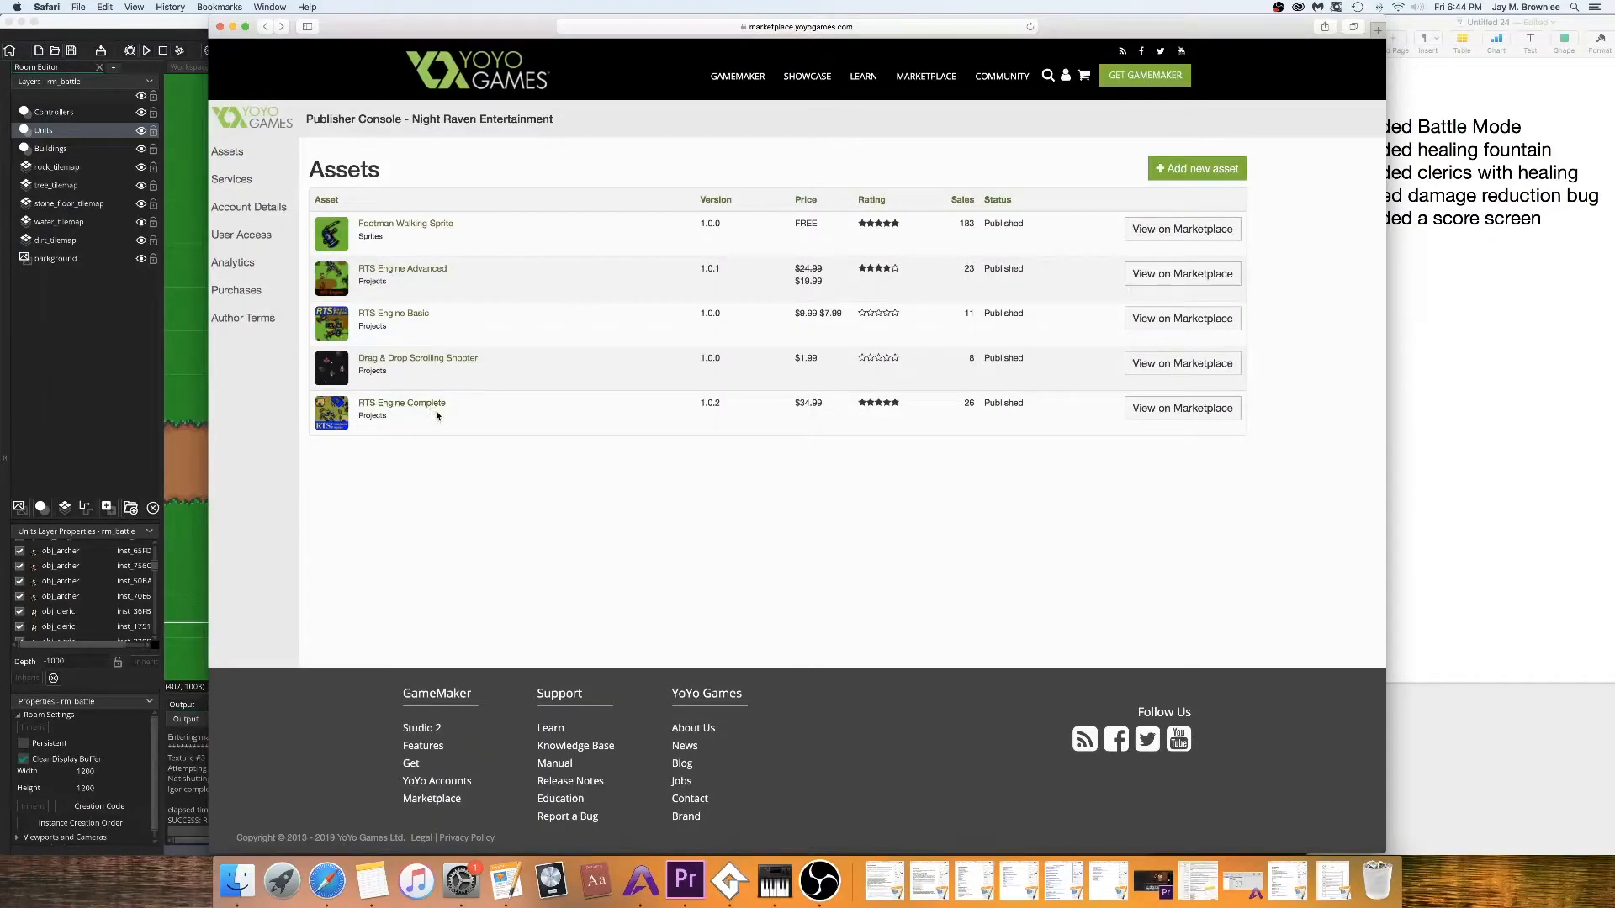
mouse_move(604, 254)
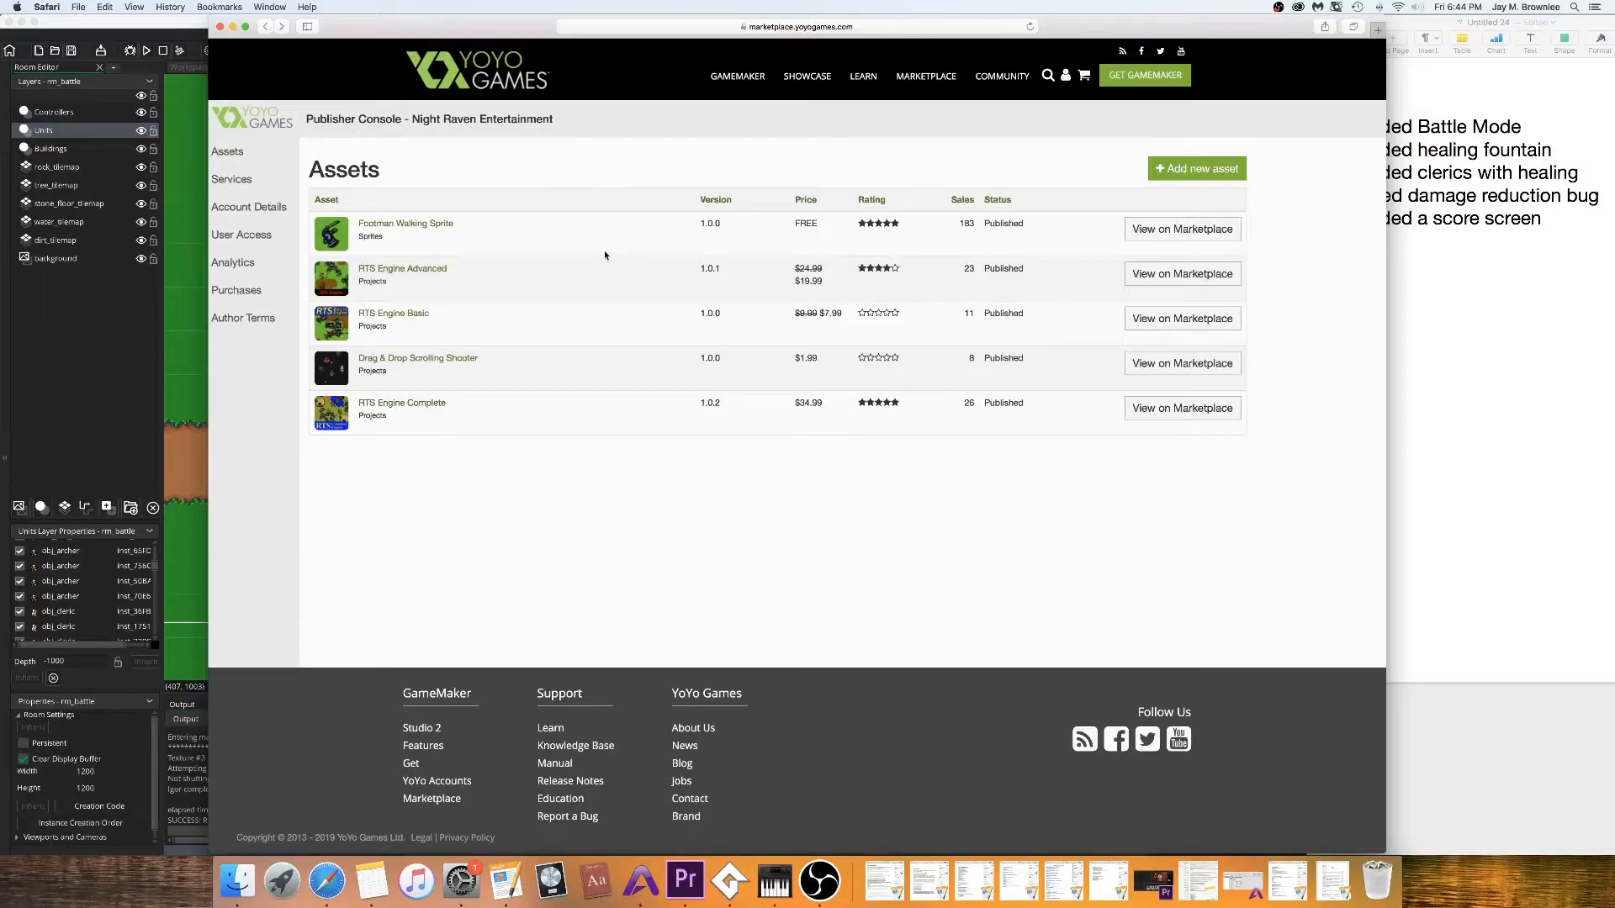
mouse_move(558, 175)
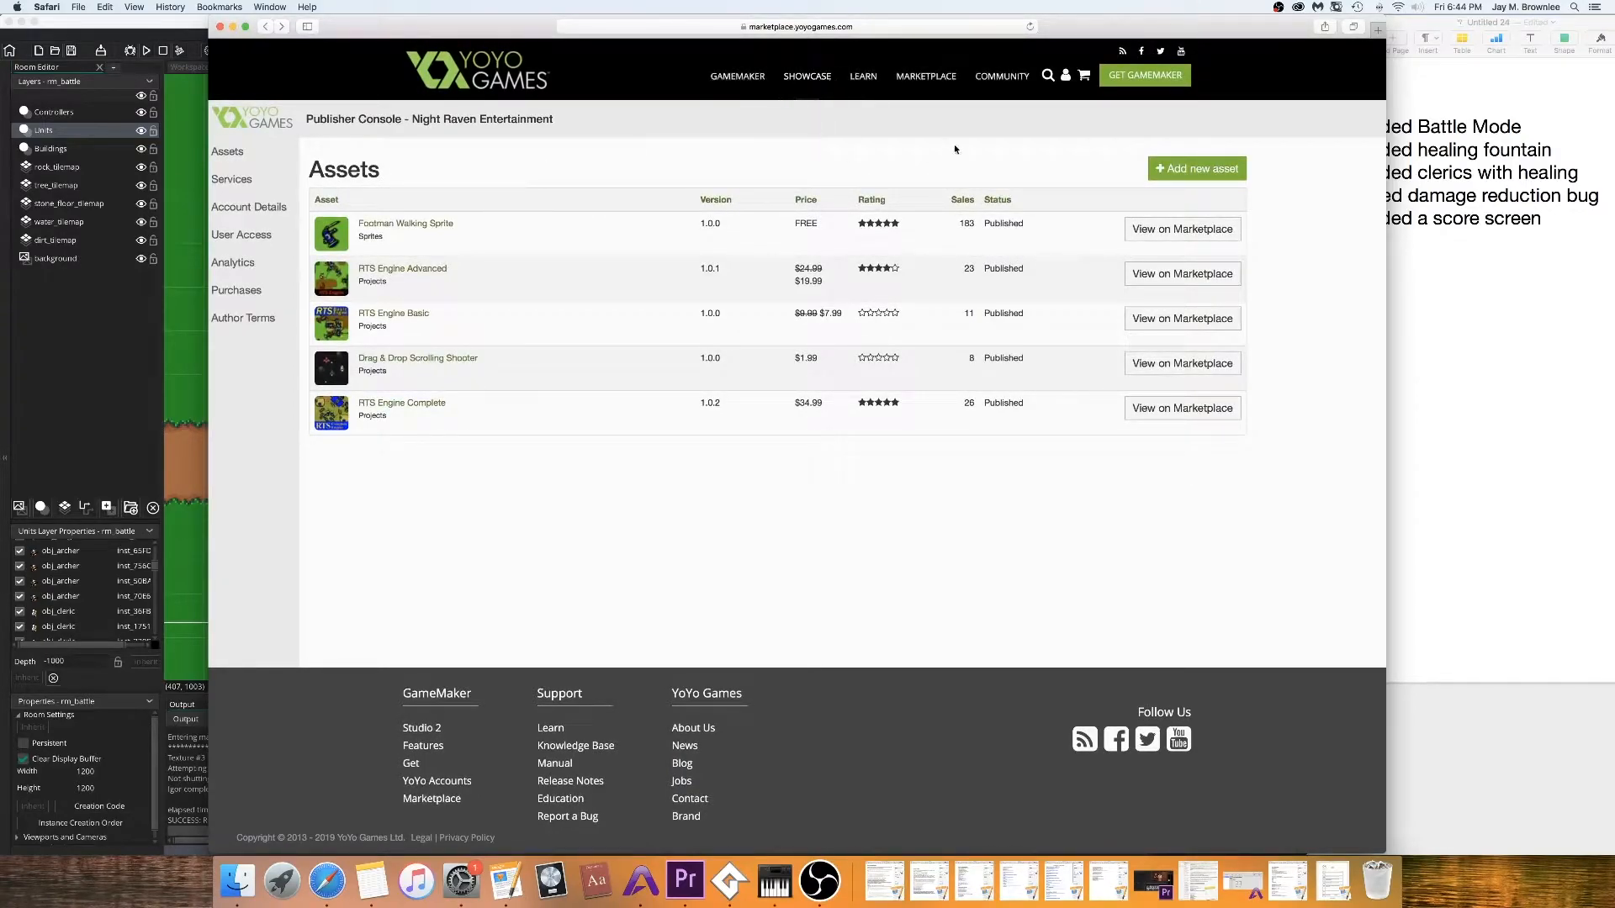
Step: From the Publisher Console assets list, view RTS Engine Complete on the Marketplace
double_click(343, 168)
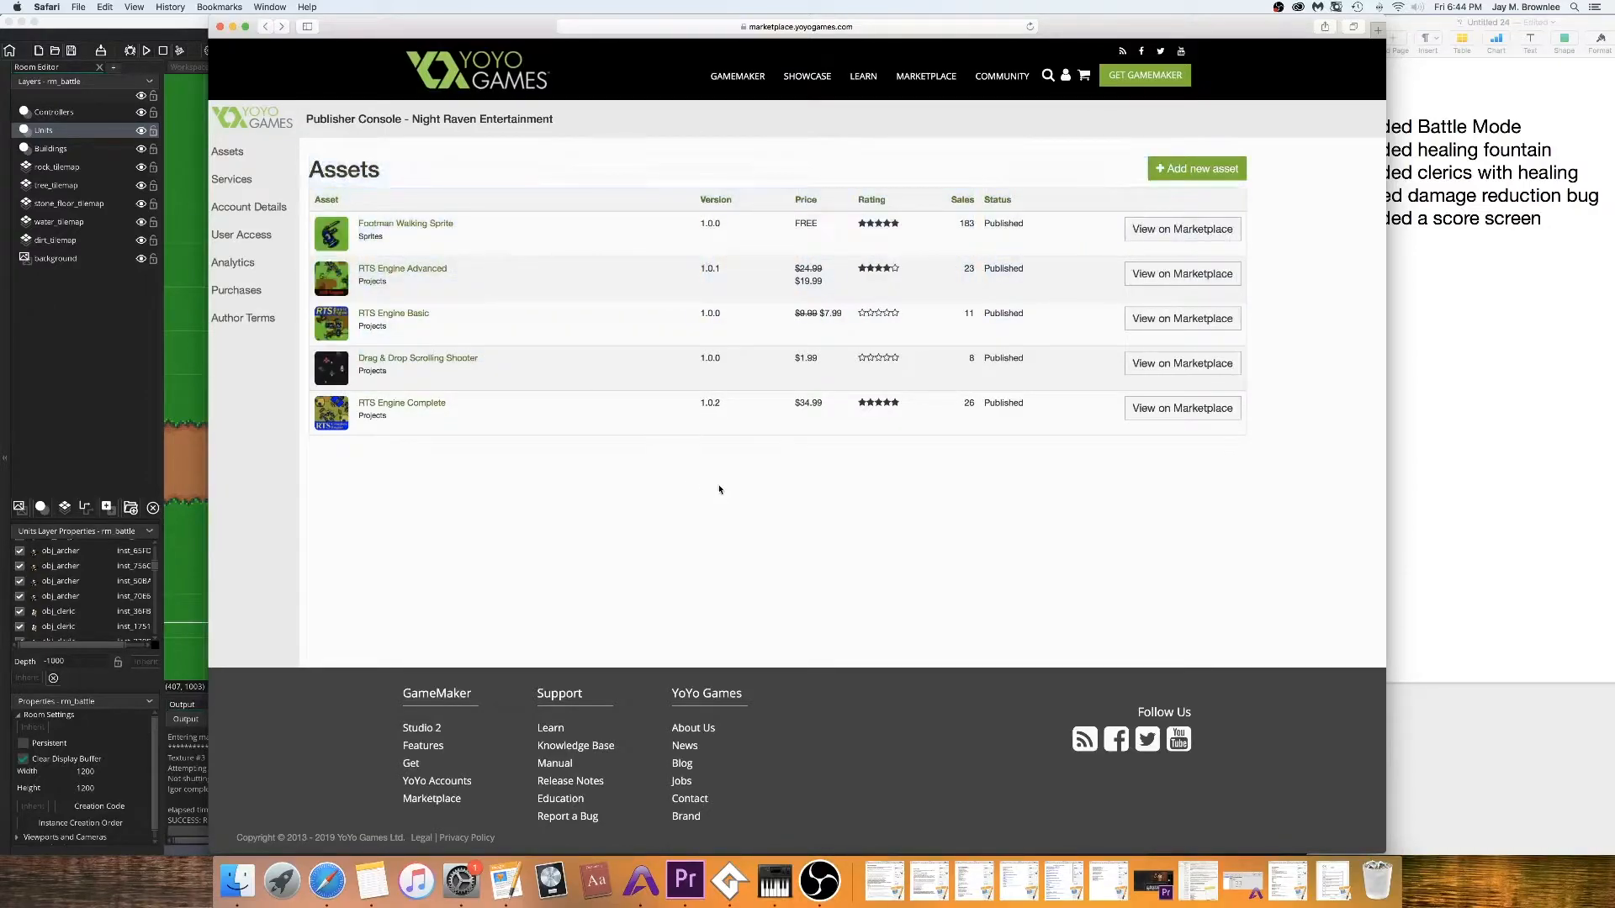
mouse_move(535, 420)
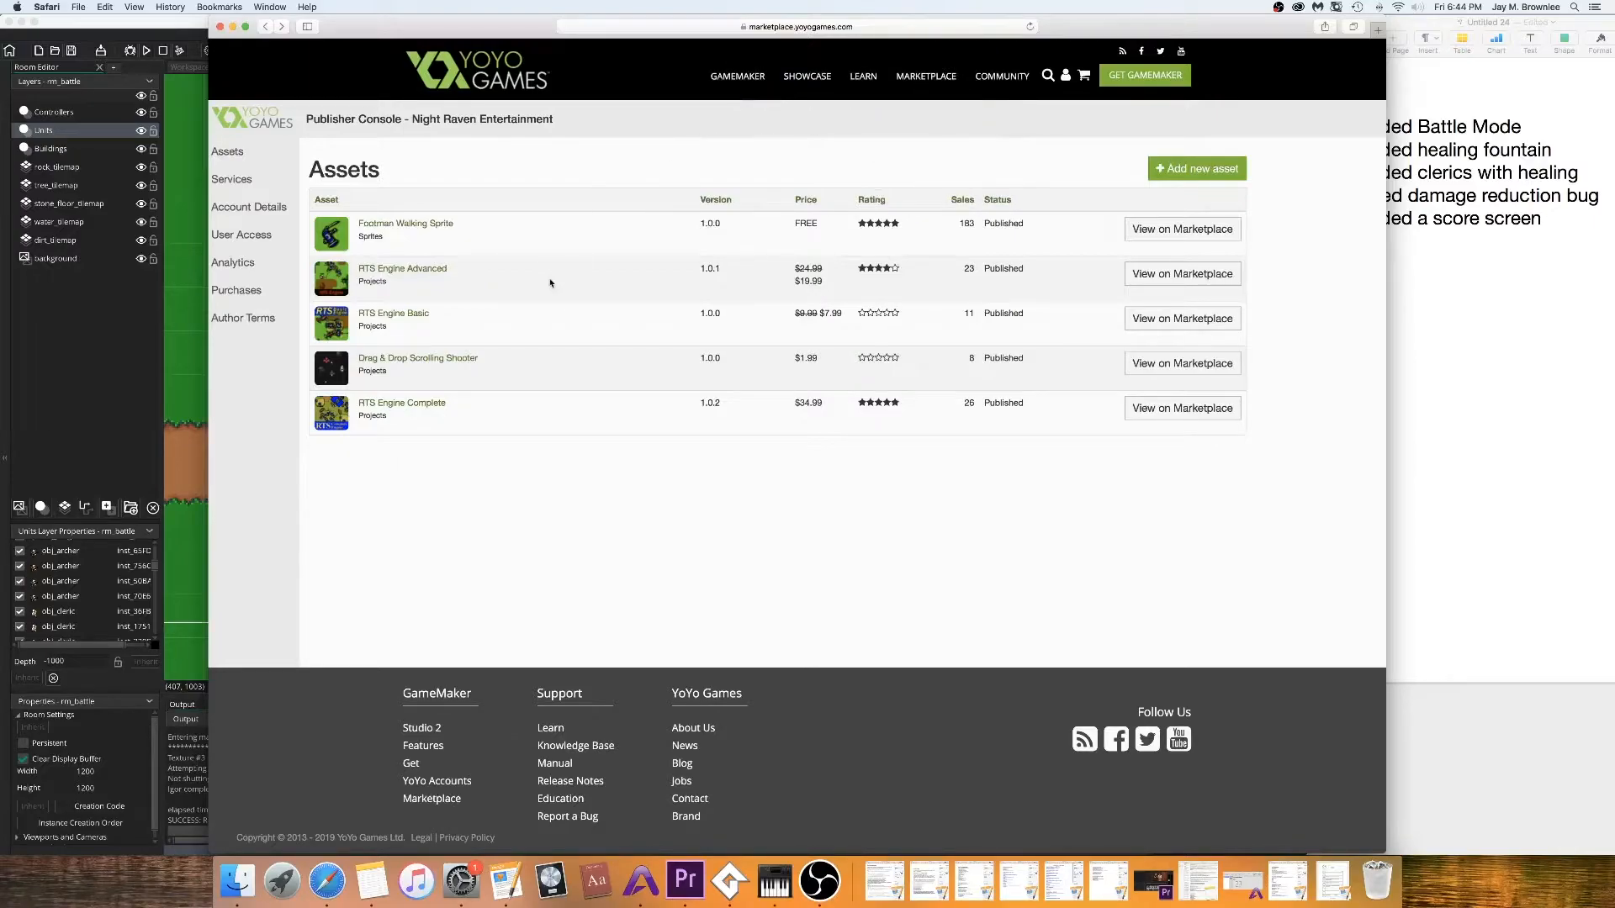
mouse_move(895, 458)
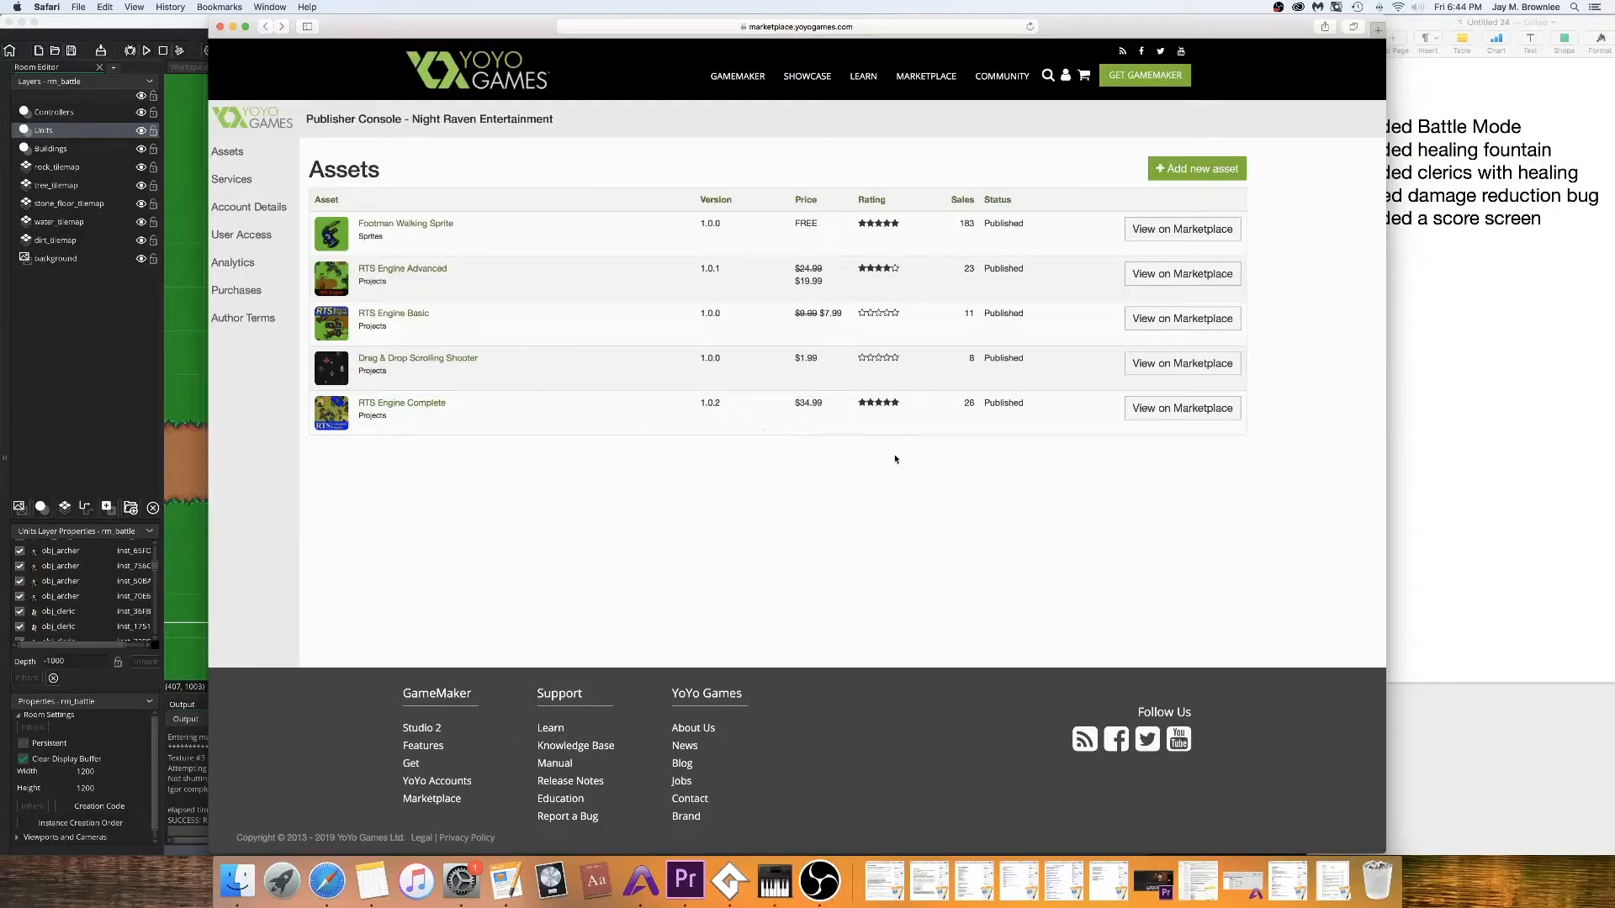
mouse_move(910, 409)
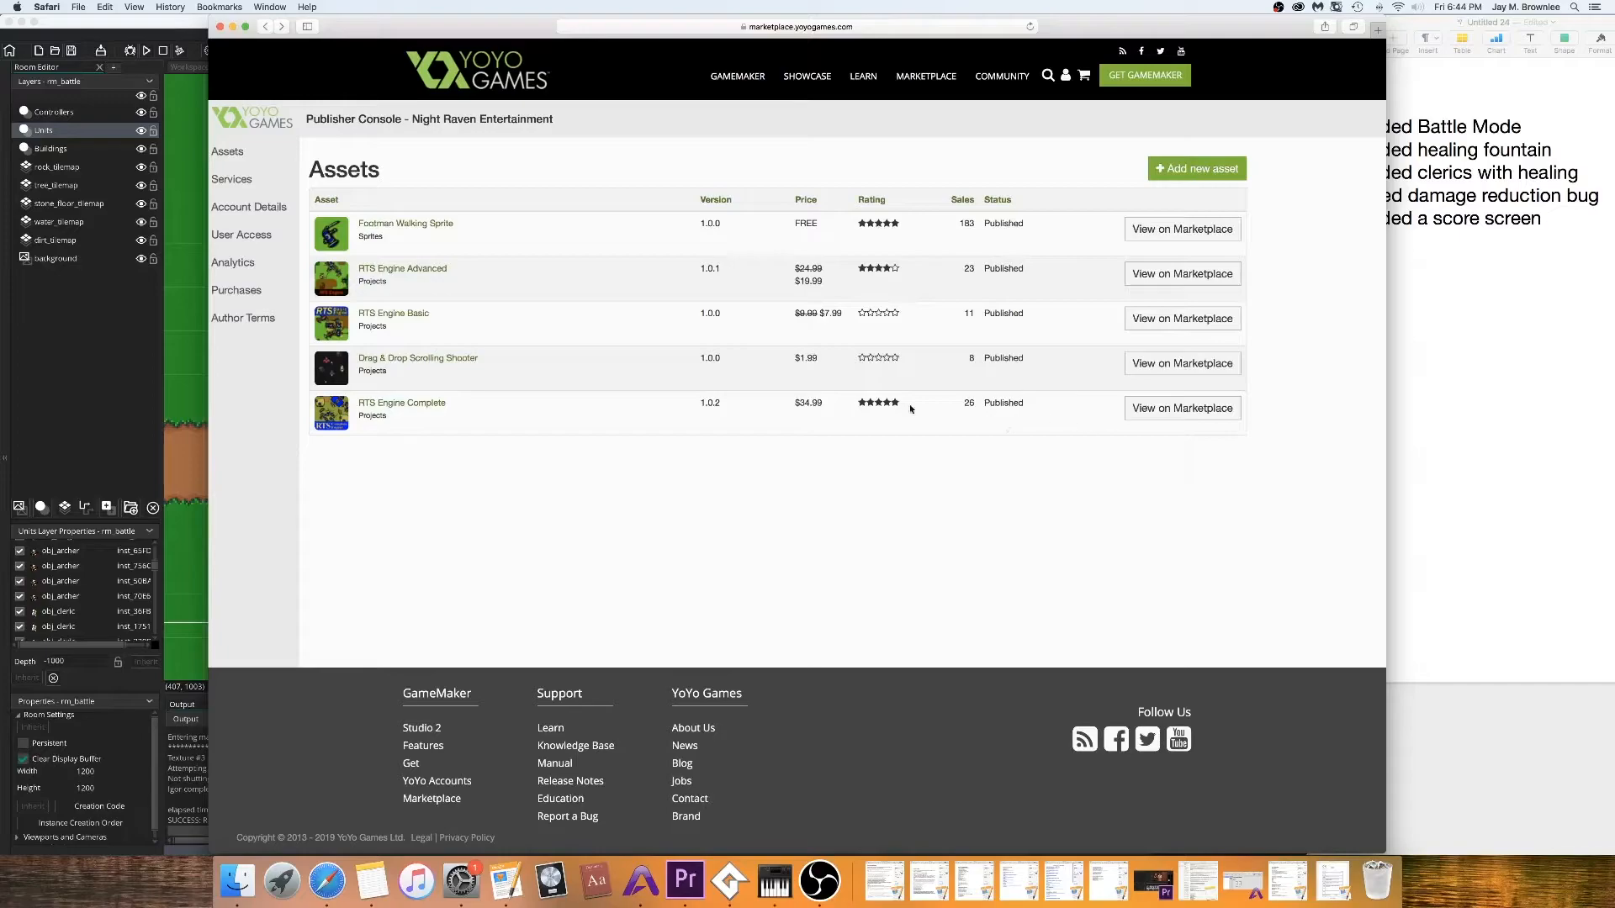
mouse_move(394, 314)
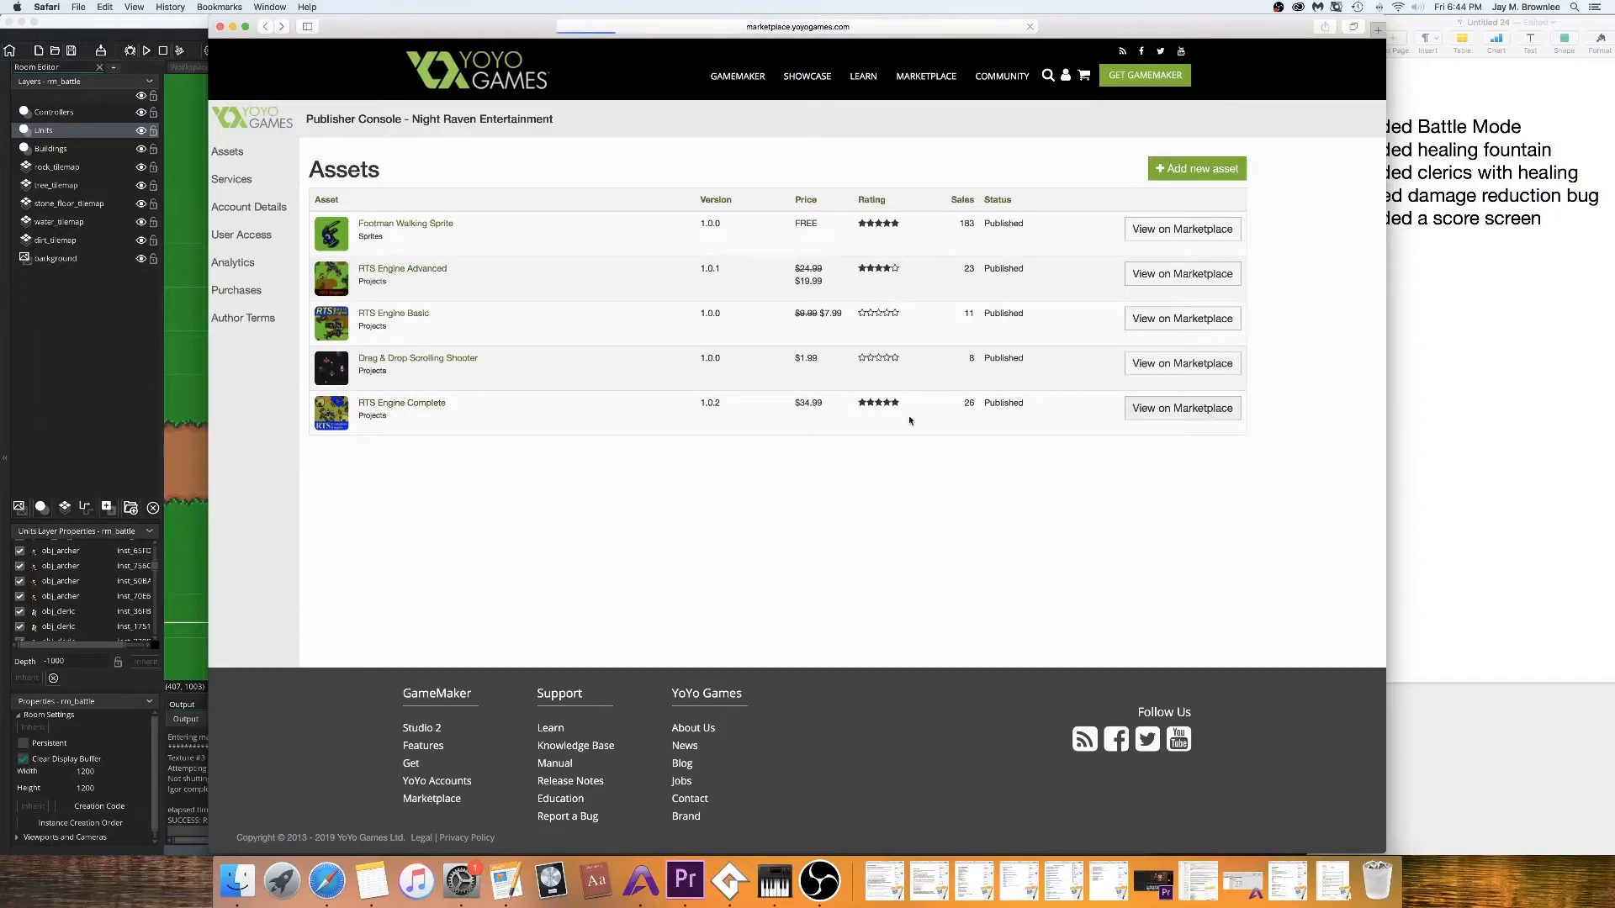
left_click(400, 402)
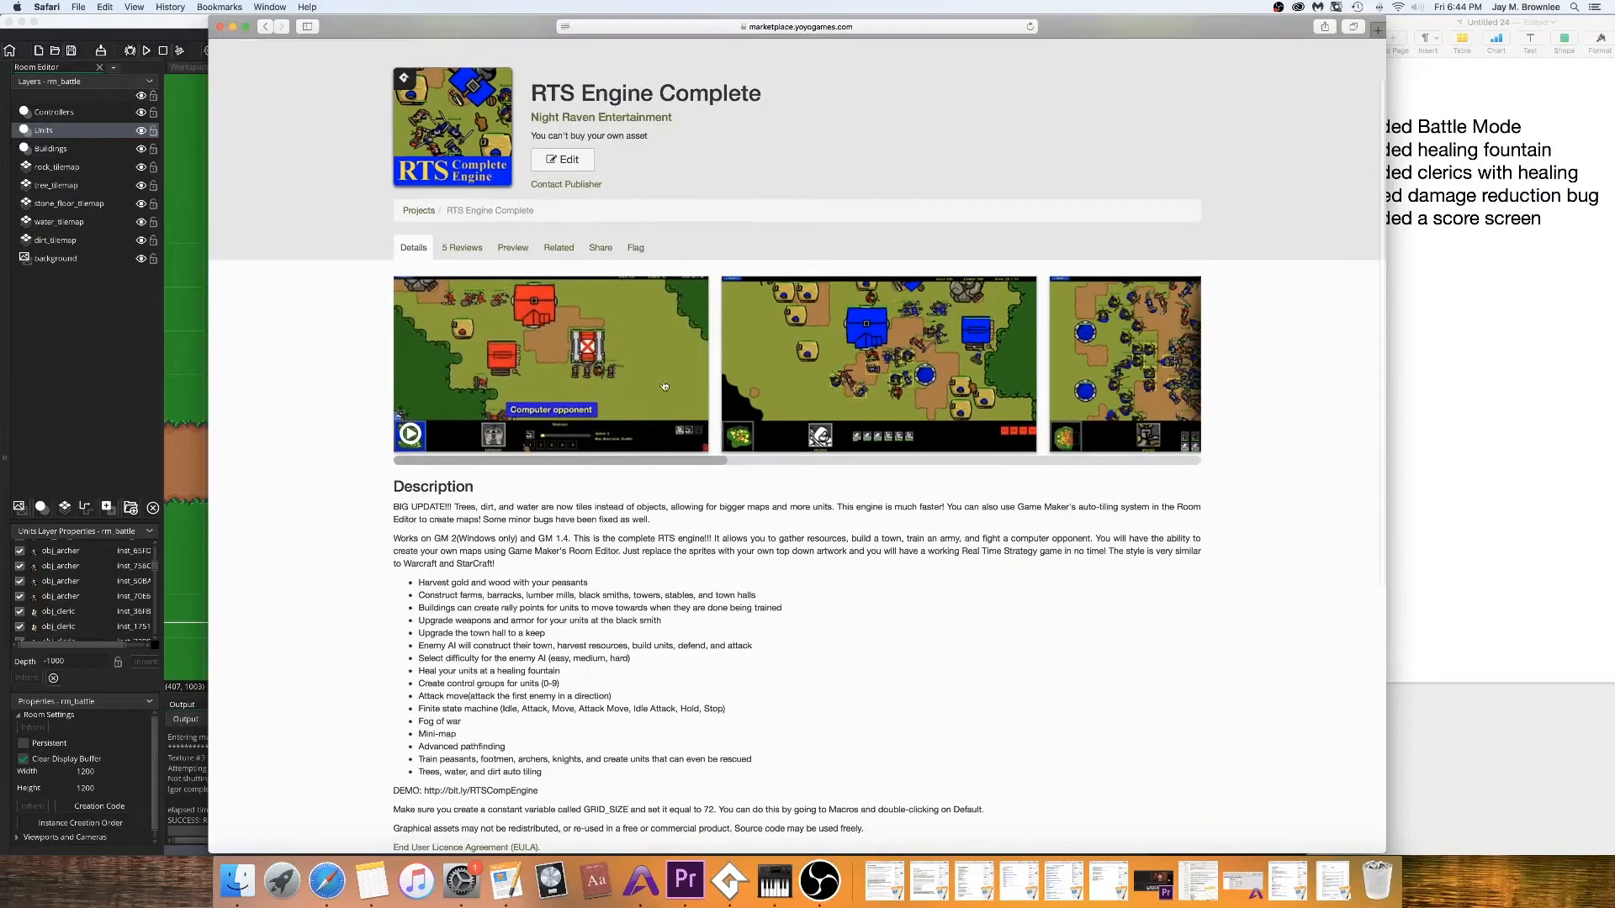
left_click(461, 247)
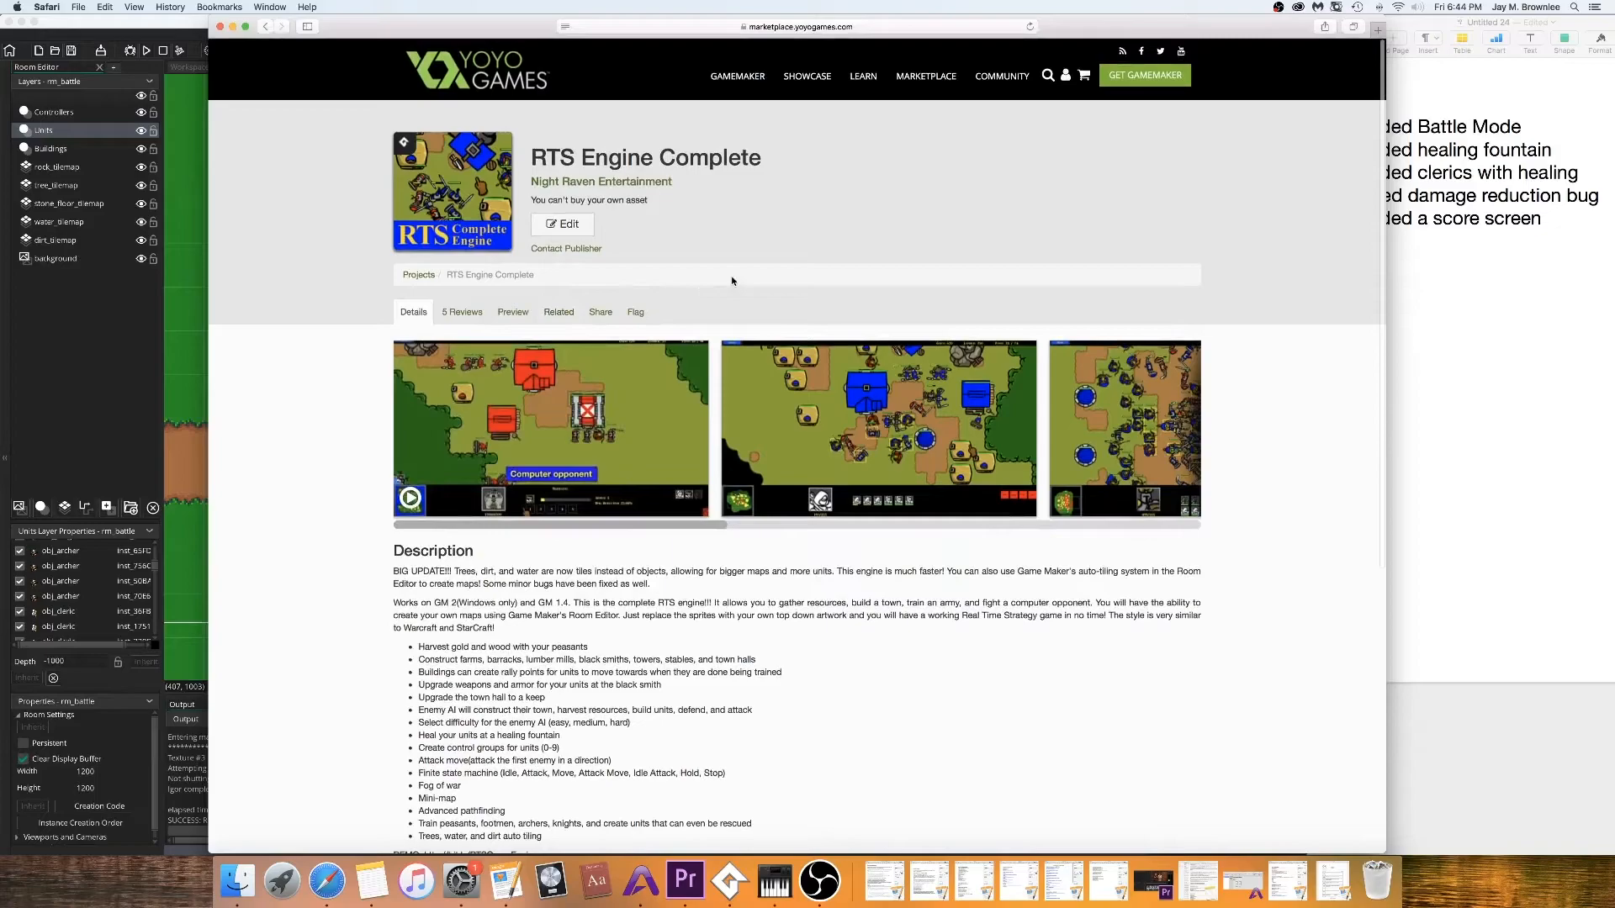
mouse_move(649, 320)
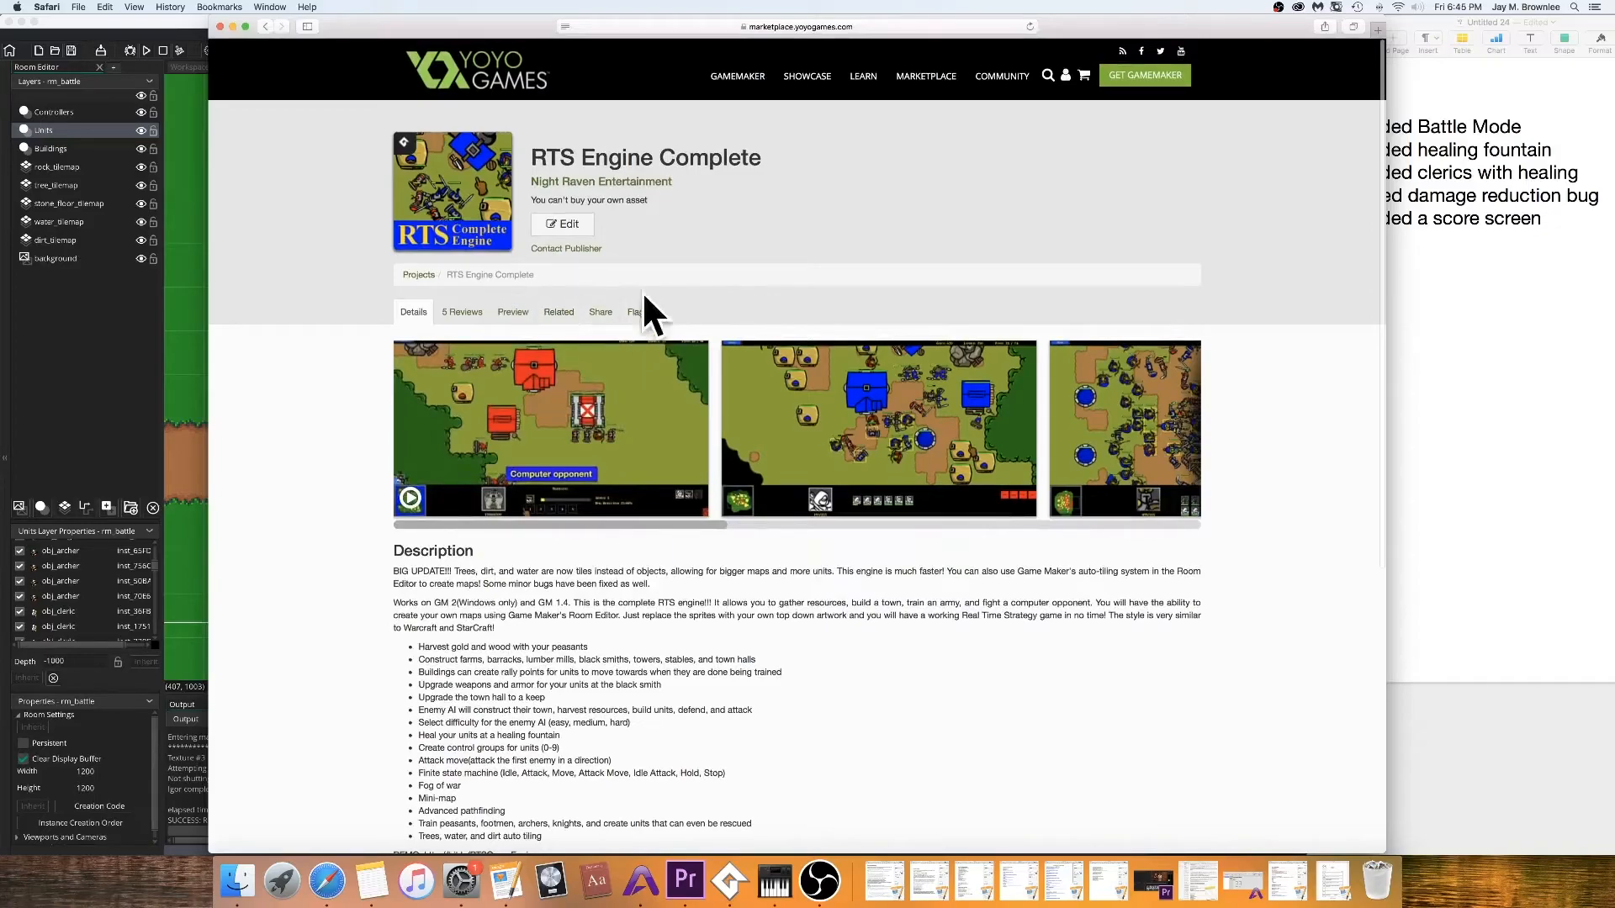
mouse_move(794, 274)
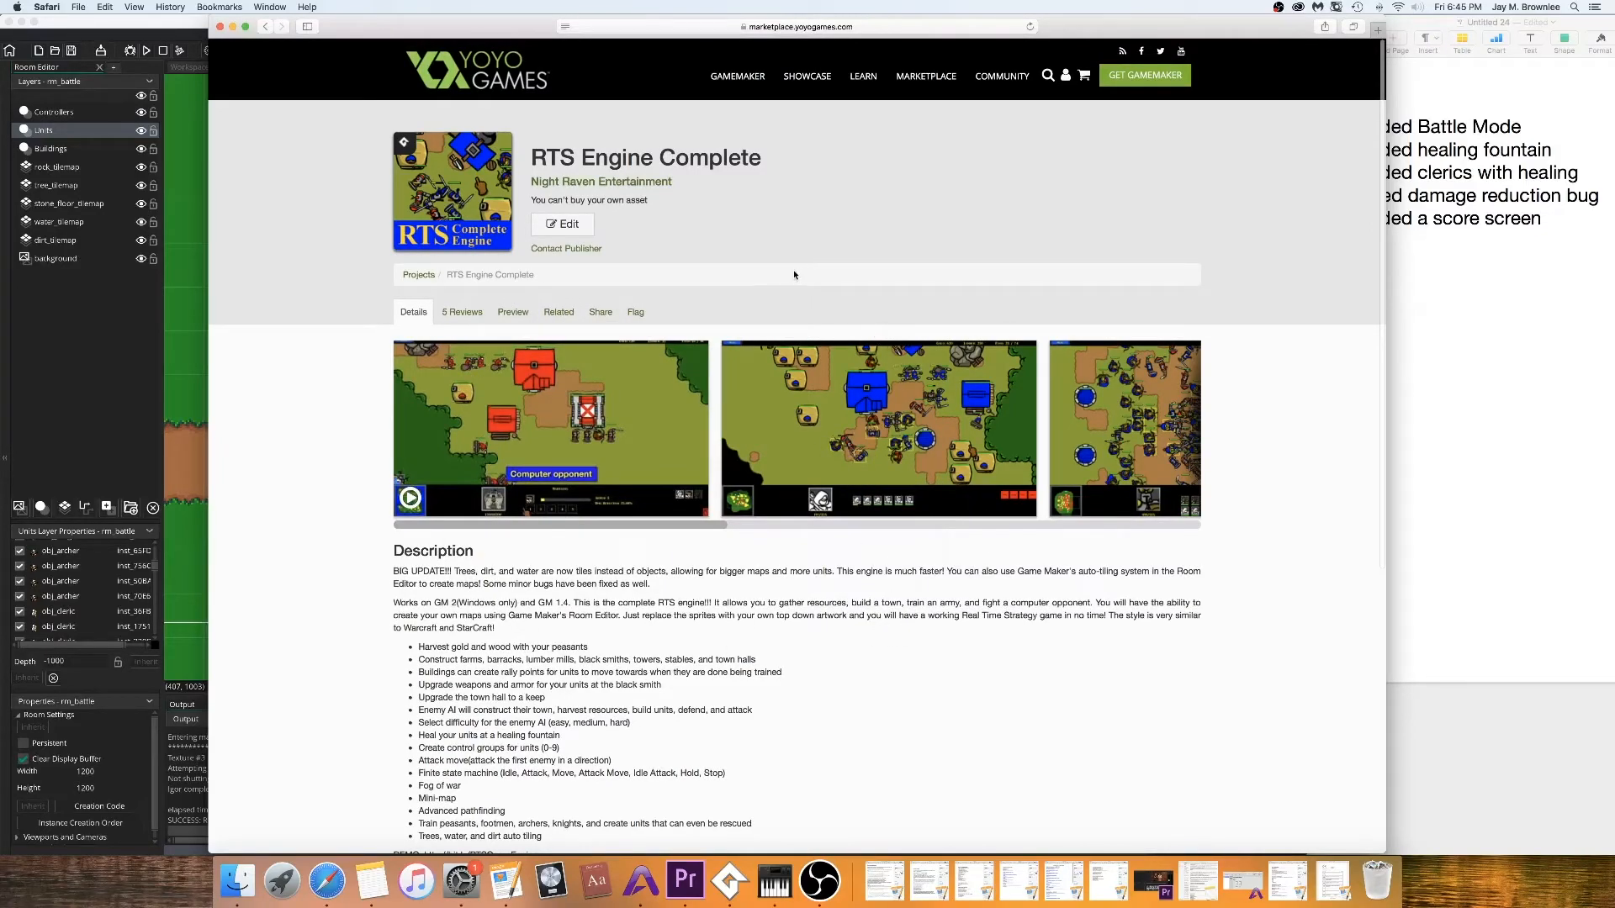
mouse_move(708, 311)
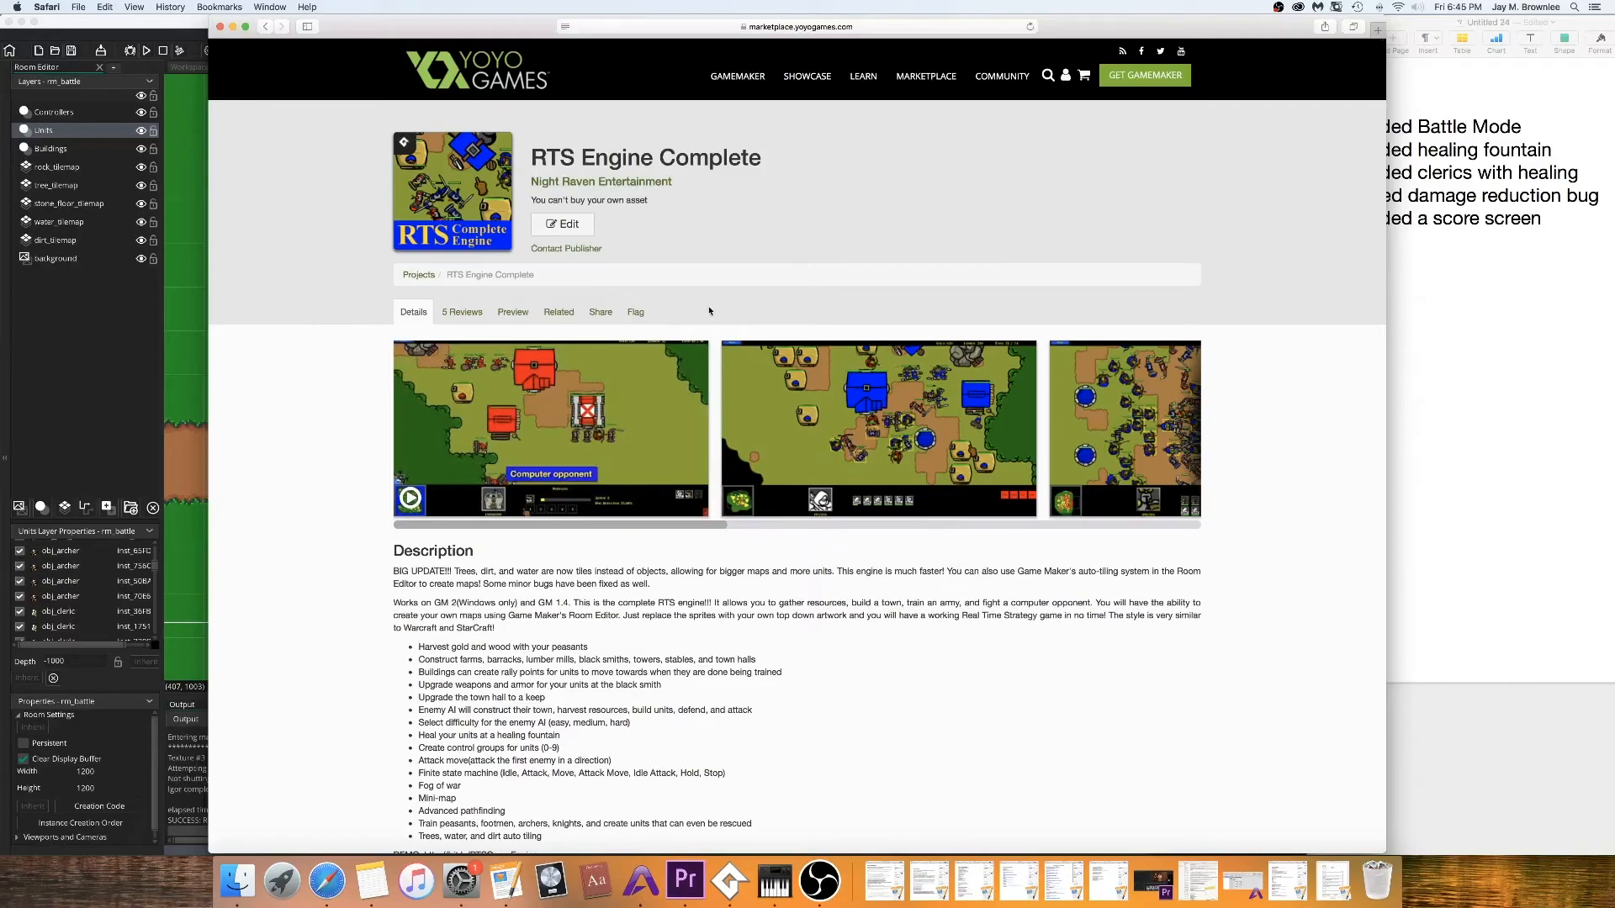
mouse_move(654, 880)
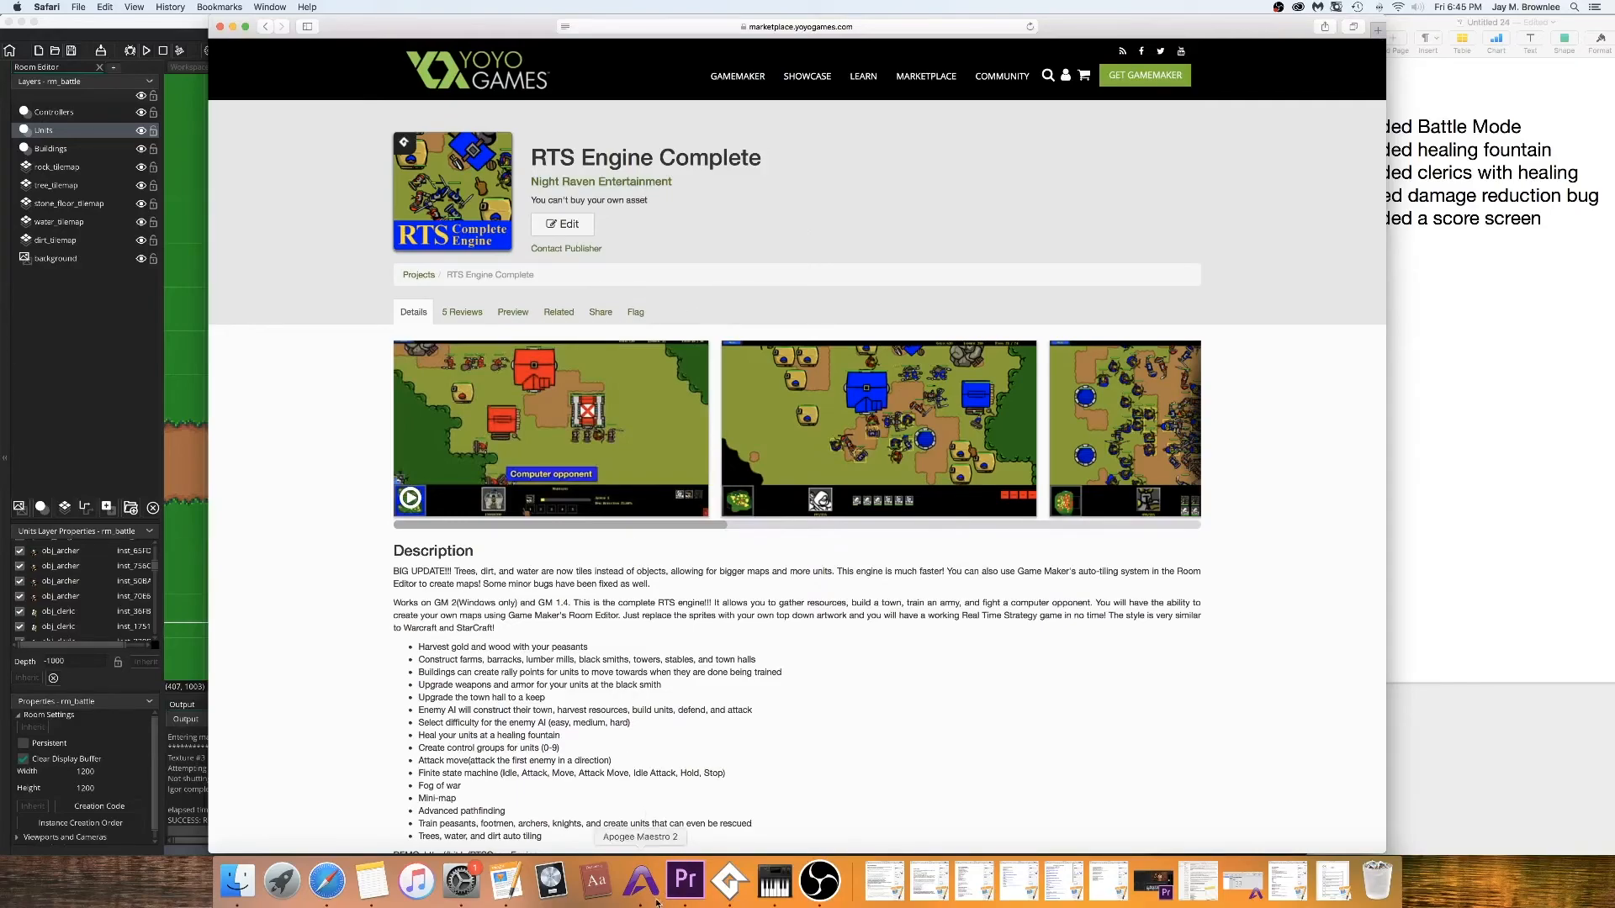